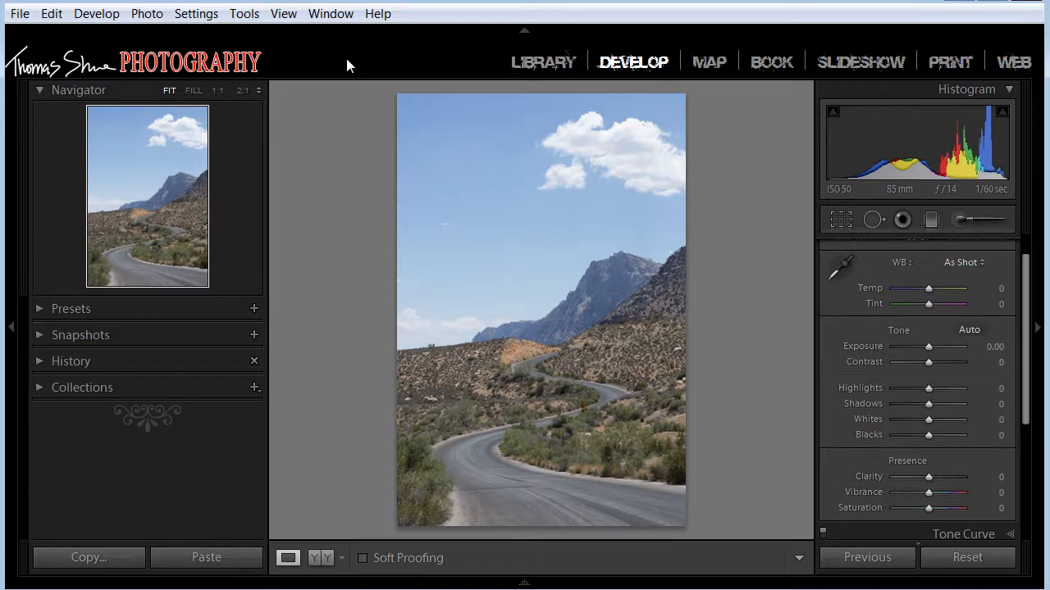
pyautogui.moveTo(502, 146)
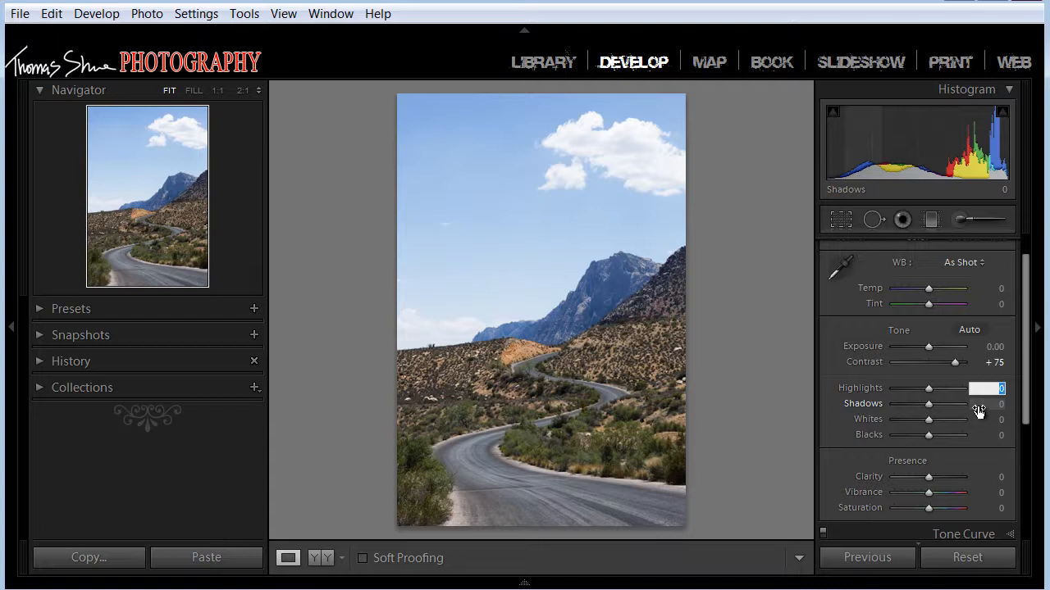
# Pull Highlights down to -75 and lift the Shadows slider
pyautogui.moveTo(928, 387); pyautogui.dragTo(902, 387)
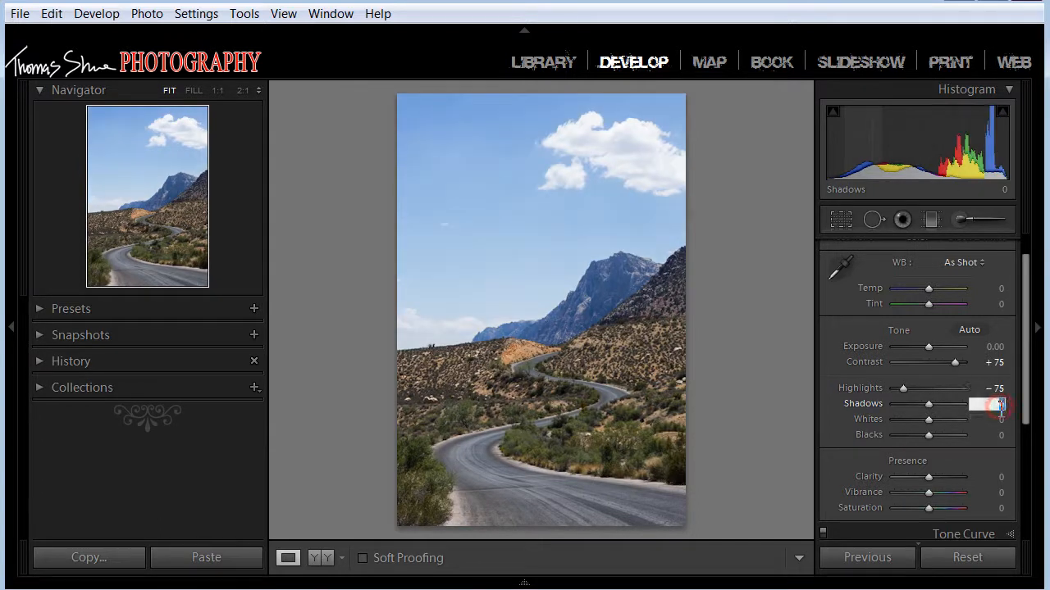
pyautogui.moveTo(1004, 404); pyautogui.dragTo(953, 403)
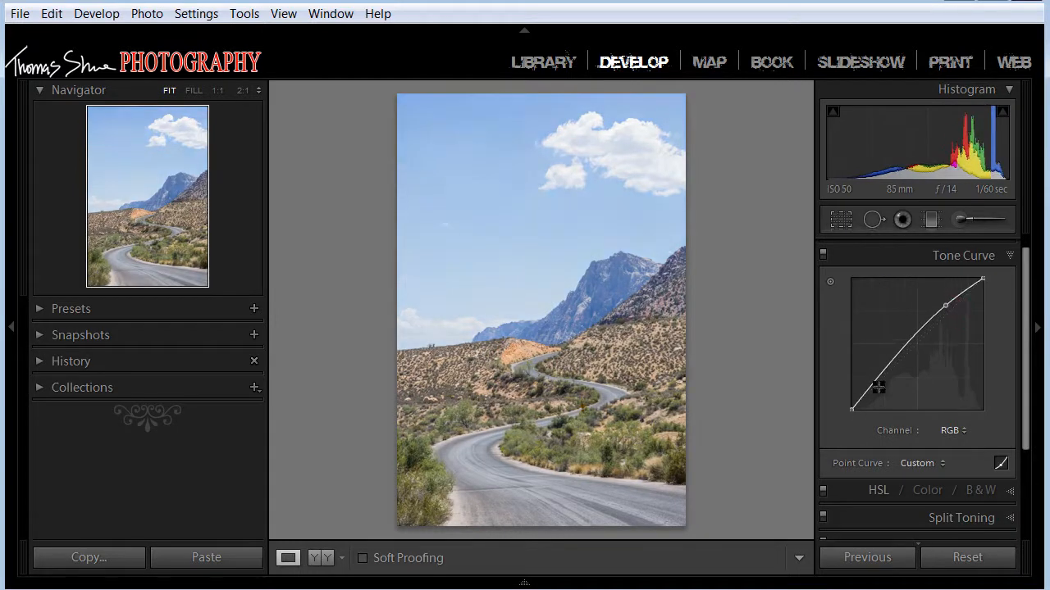
# Nudge the curve's shadow point and confirm the curve is editing the RGB channel
pyautogui.moveTo(877, 387); pyautogui.dragTo(971, 381)
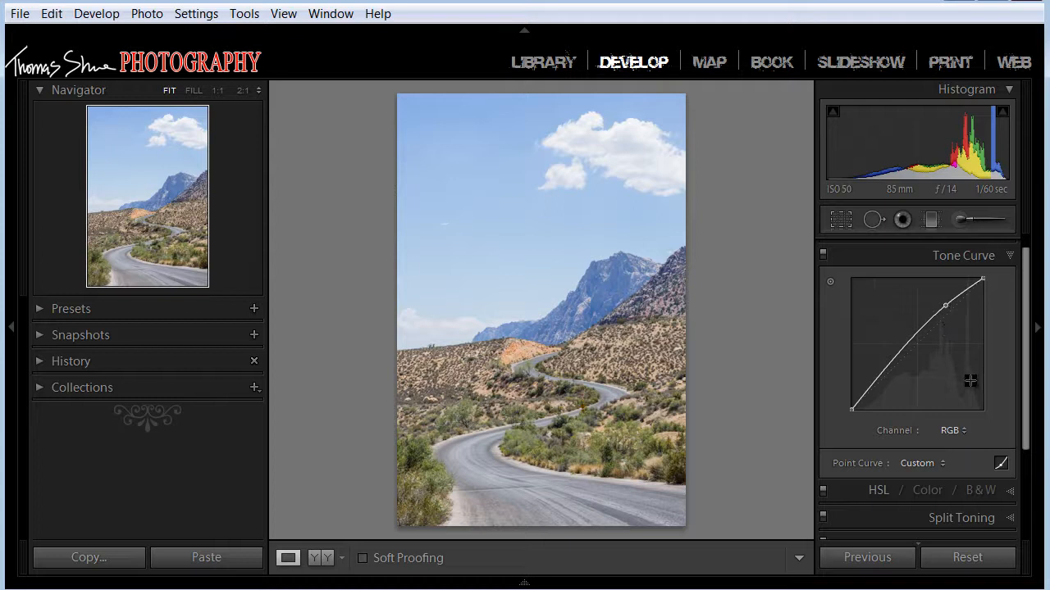
pyautogui.moveTo(879, 433)
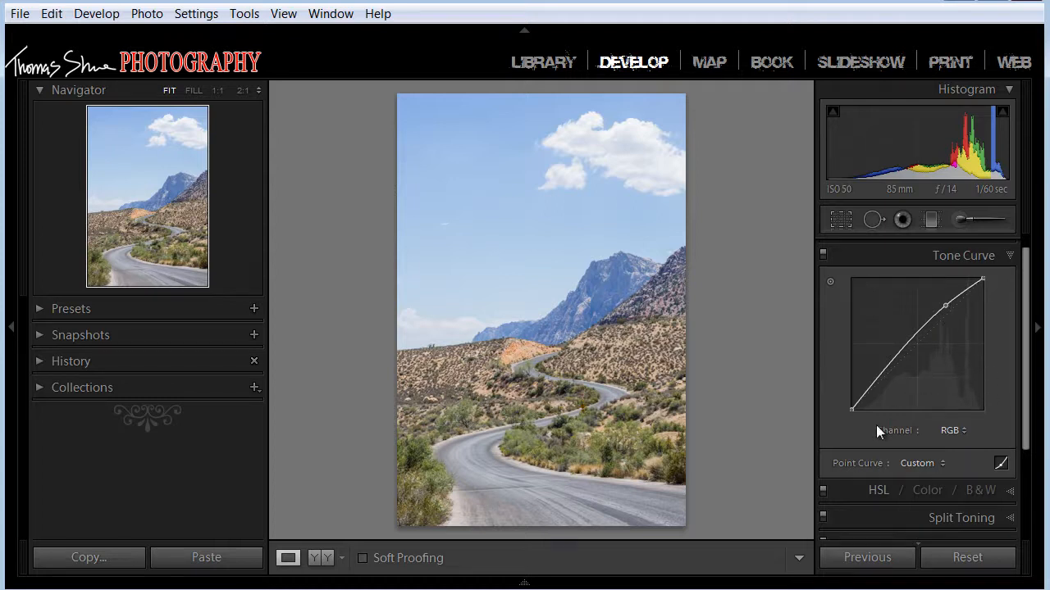
pyautogui.click(951, 430)
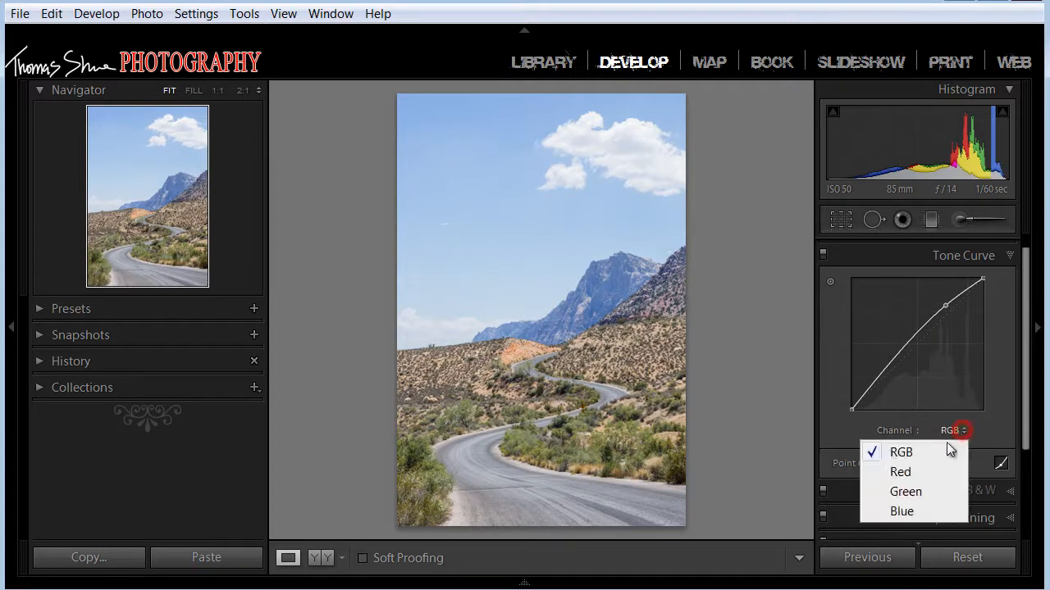
pyautogui.moveTo(906, 492)
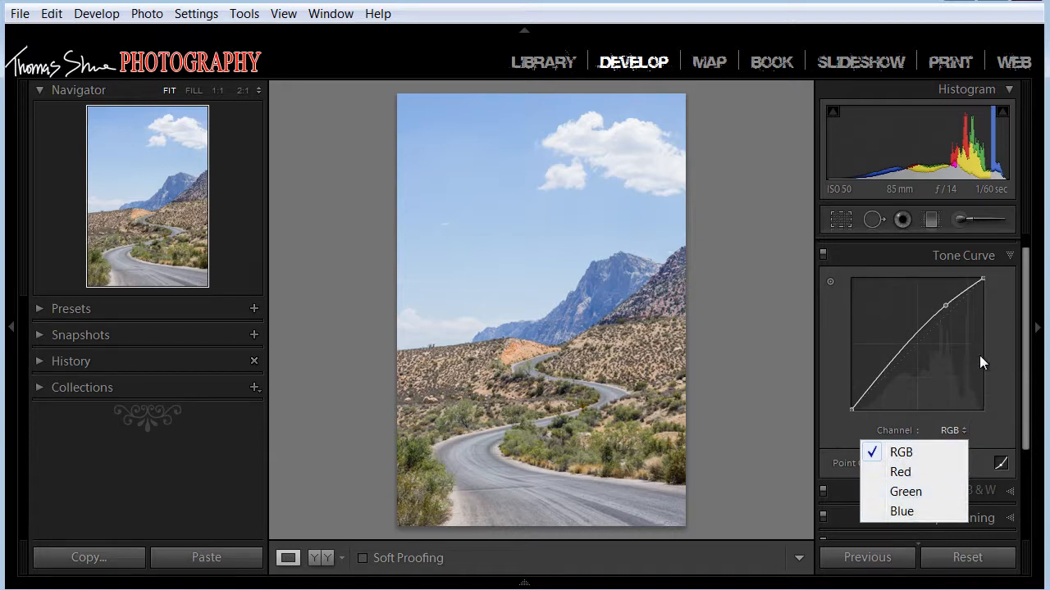
pyautogui.click(944, 307)
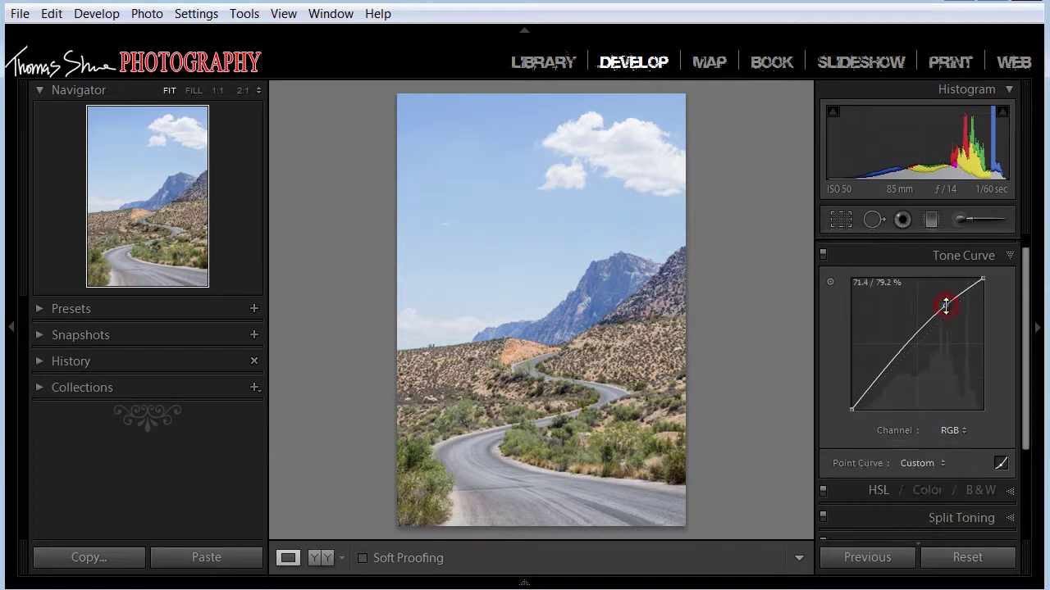
# Drag a stronger S-curve with raised highlights and deeper shadows, then reset it to Linear
pyautogui.moveTo(945, 307); pyautogui.dragTo(901, 357)
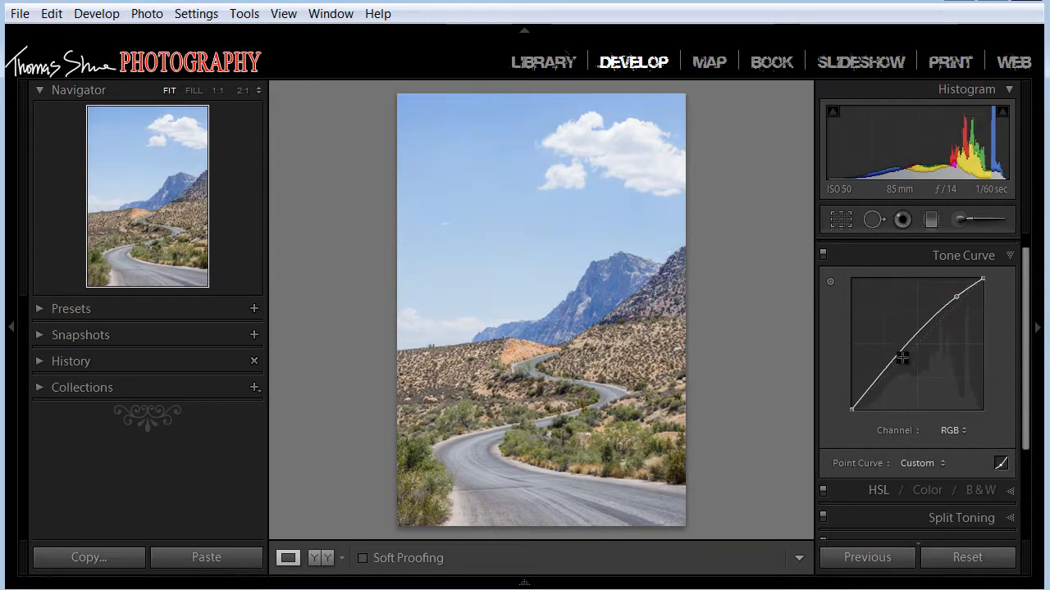
pyautogui.moveTo(901, 358); pyautogui.dragTo(876, 401)
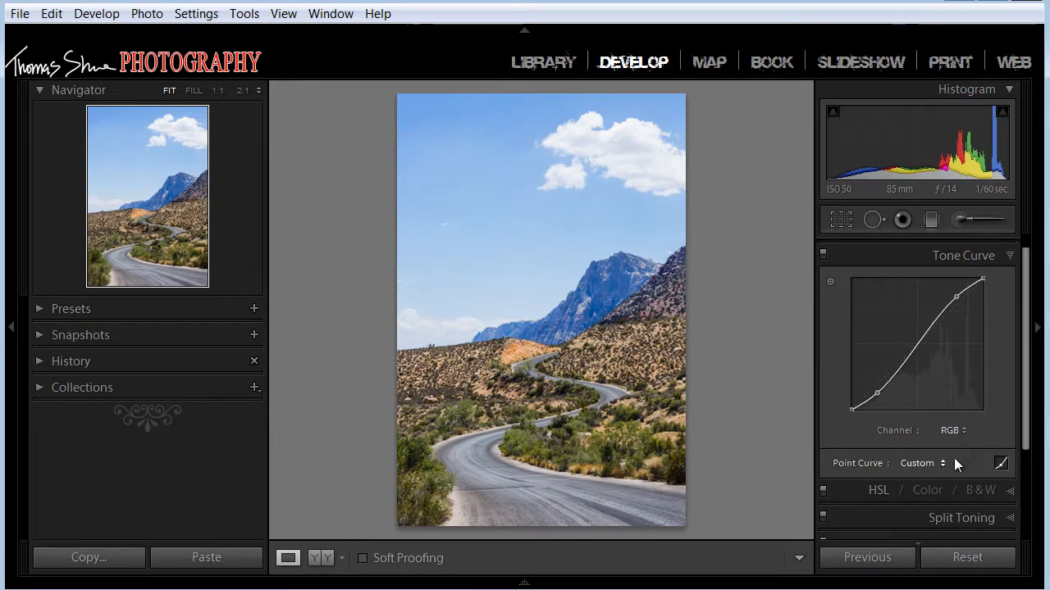
pyautogui.moveTo(948, 463)
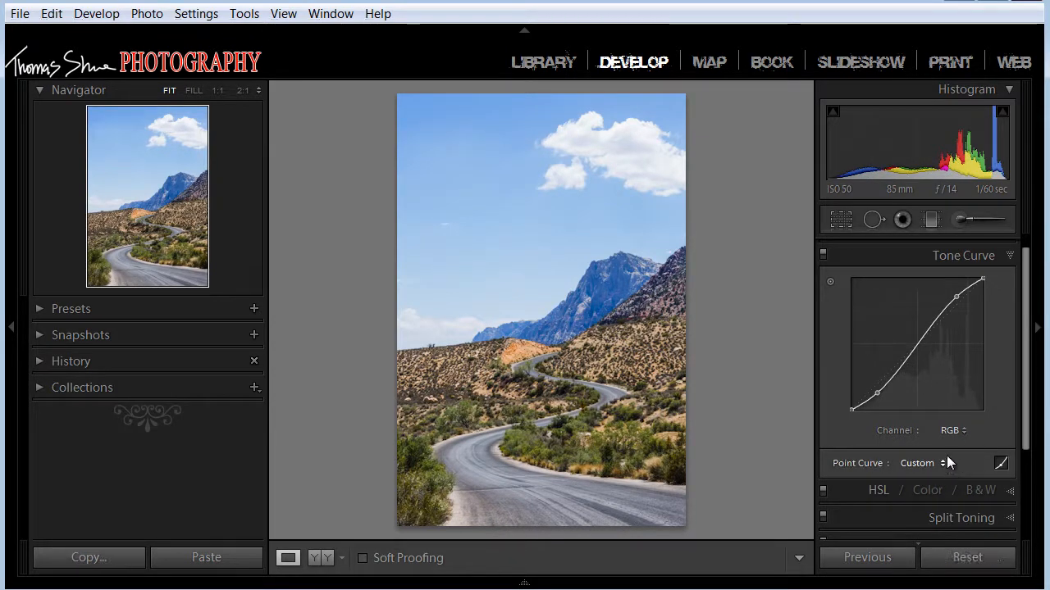
pyautogui.click(951, 430)
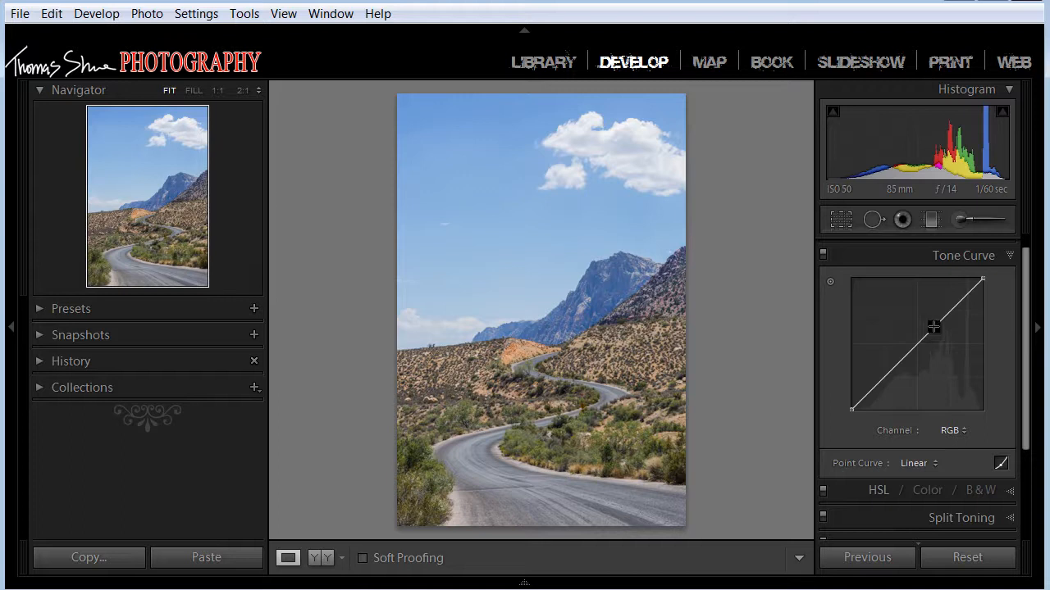
# Anchor several points along the tone curve through the mid-tones
pyautogui.moveTo(933, 328); pyautogui.dragTo(912, 344)
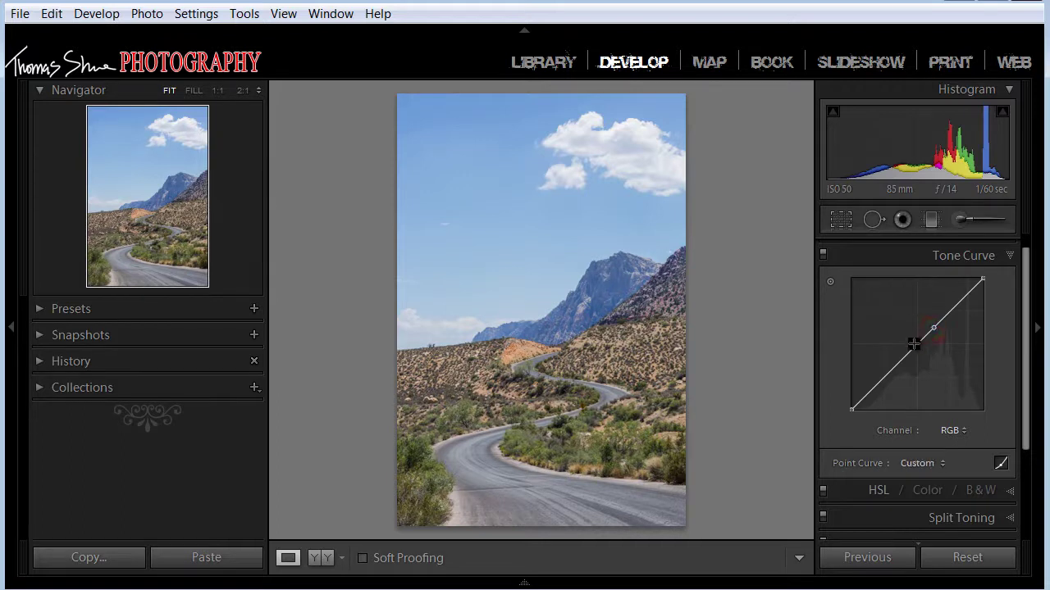
pyautogui.moveTo(912, 345); pyautogui.dragTo(899, 368)
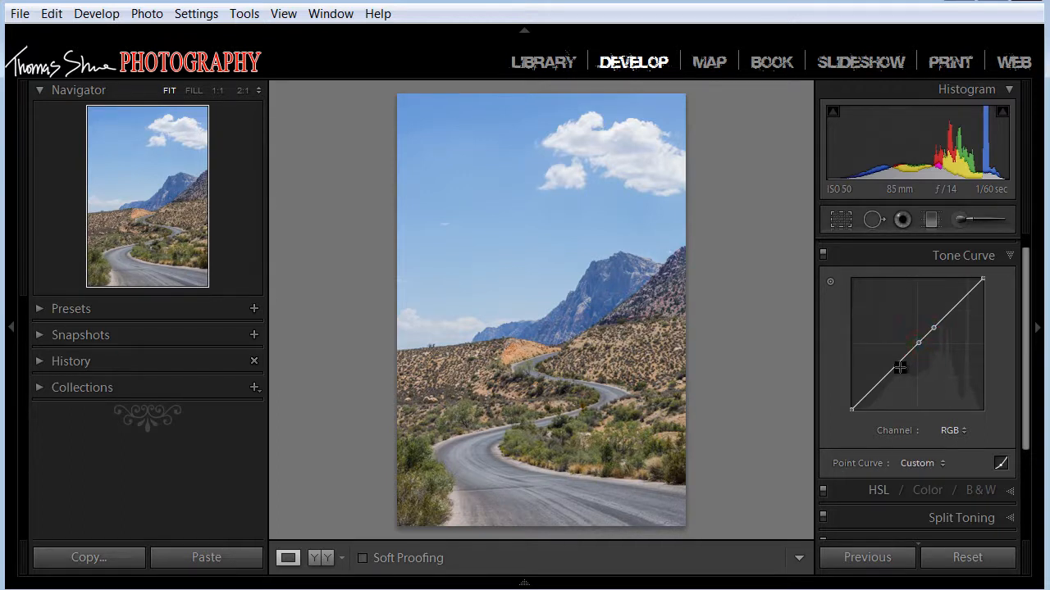
pyautogui.moveTo(900, 368); pyautogui.dragTo(920, 340)
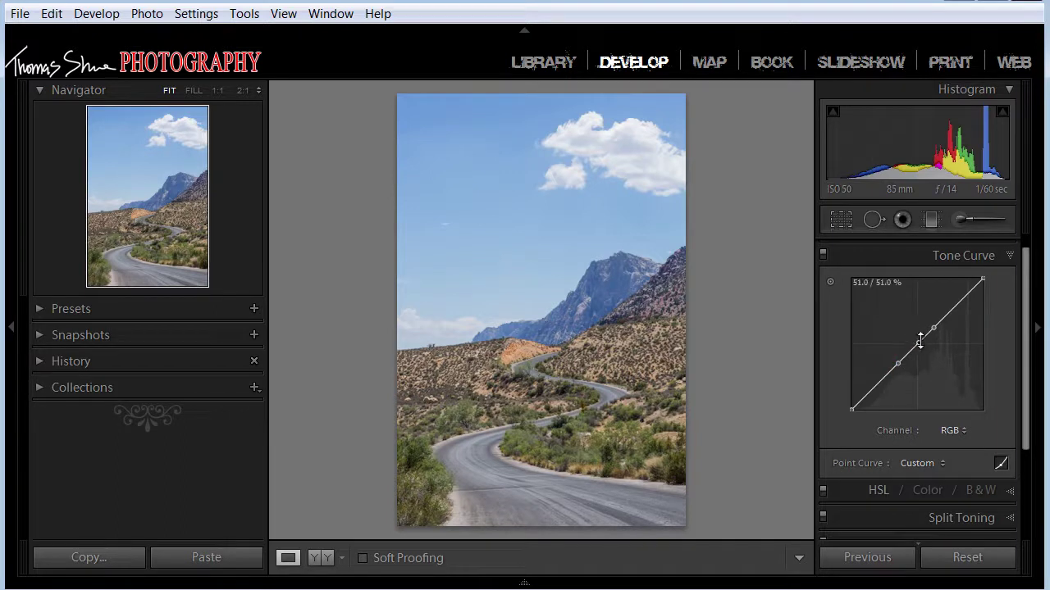
pyautogui.moveTo(918, 339); pyautogui.dragTo(916, 350)
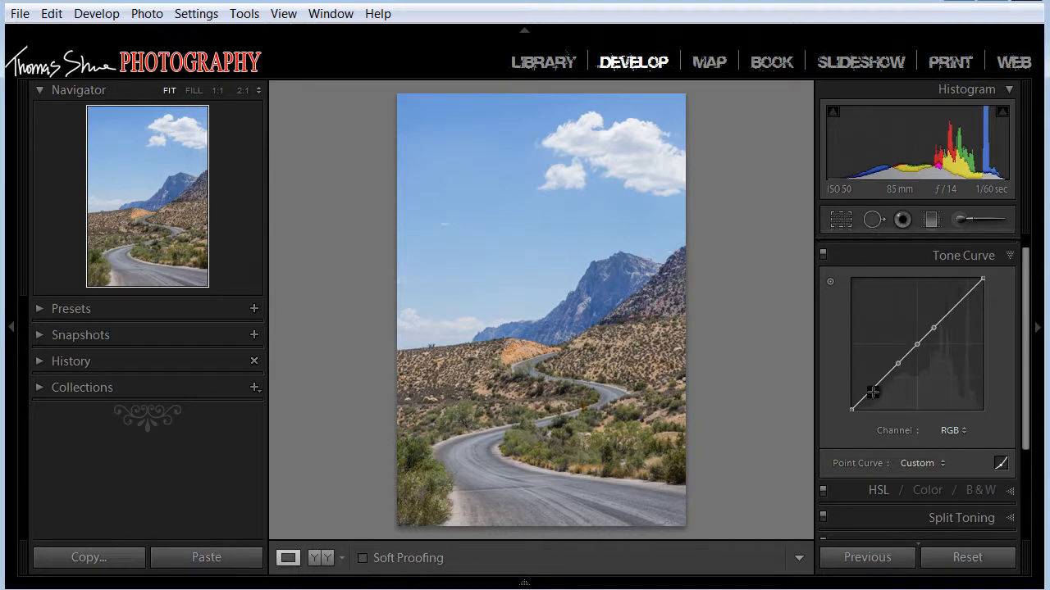
# Shape a gentle S-curve, brightening the highlight point and deepening the shadow point
pyautogui.moveTo(872, 390); pyautogui.dragTo(961, 299)
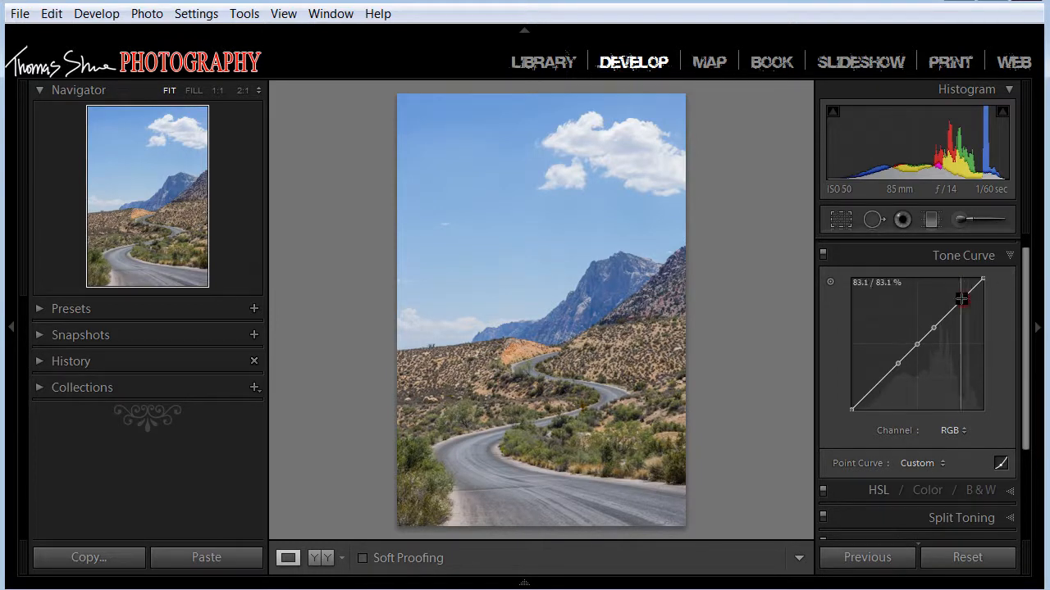
pyautogui.moveTo(961, 299); pyautogui.dragTo(958, 292)
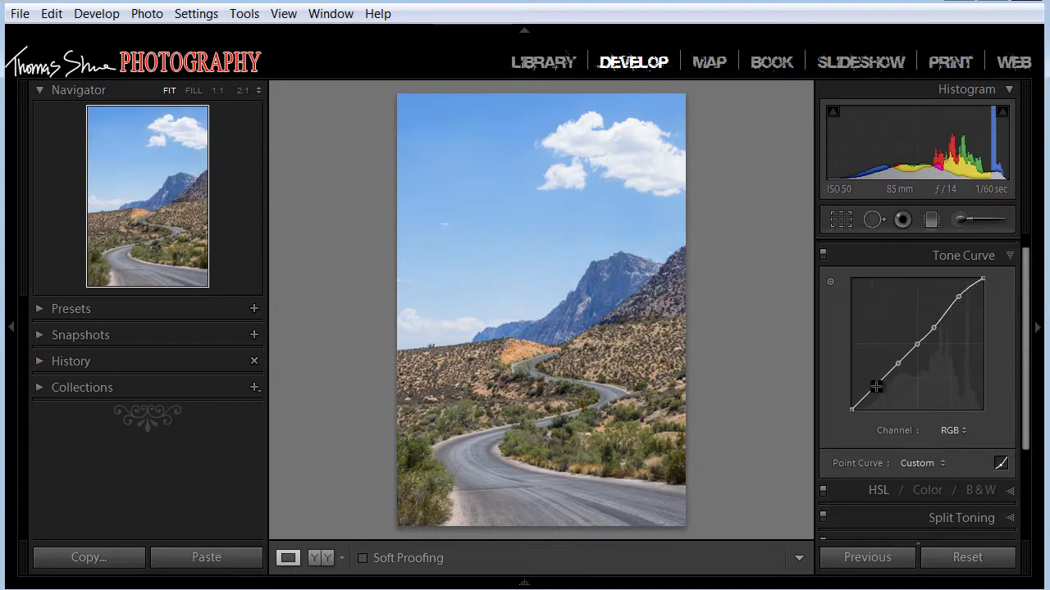
pyautogui.moveTo(876, 387); pyautogui.dragTo(875, 400)
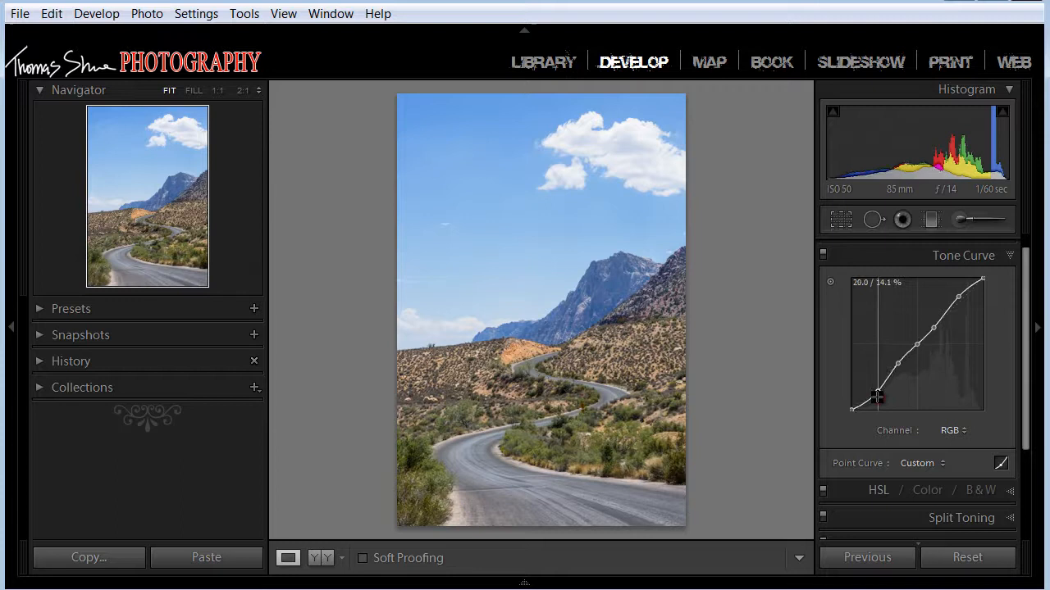
pyautogui.moveTo(877, 398); pyautogui.dragTo(931, 338)
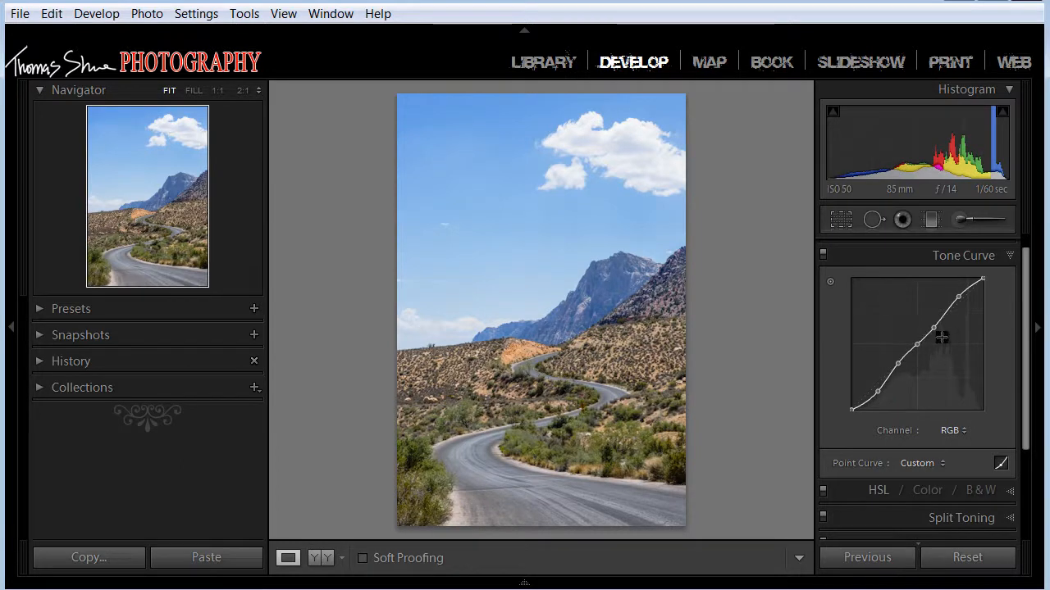
pyautogui.scroll(-3)
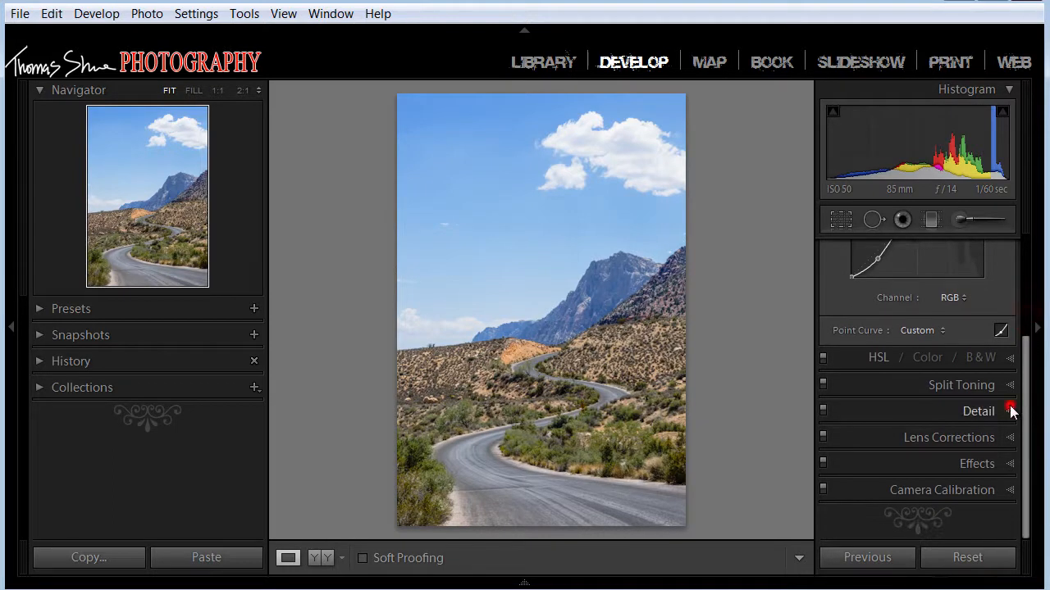
# Set Sharpening Amount 65, Radius 1.2, Detail 15 and Masking 35 in the Detail panel
pyautogui.click(977, 410)
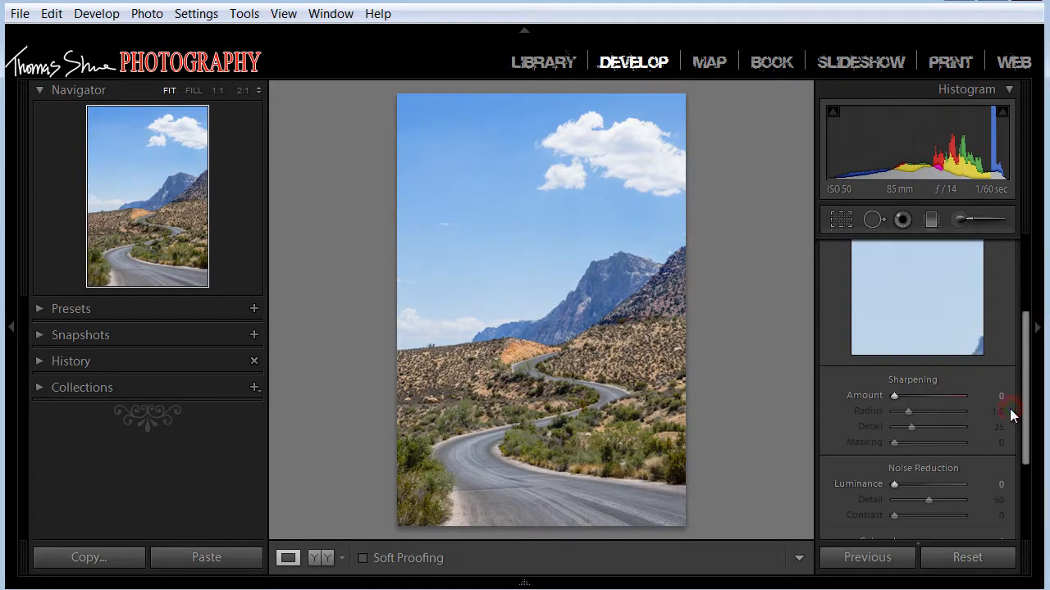
pyautogui.moveTo(895, 395)
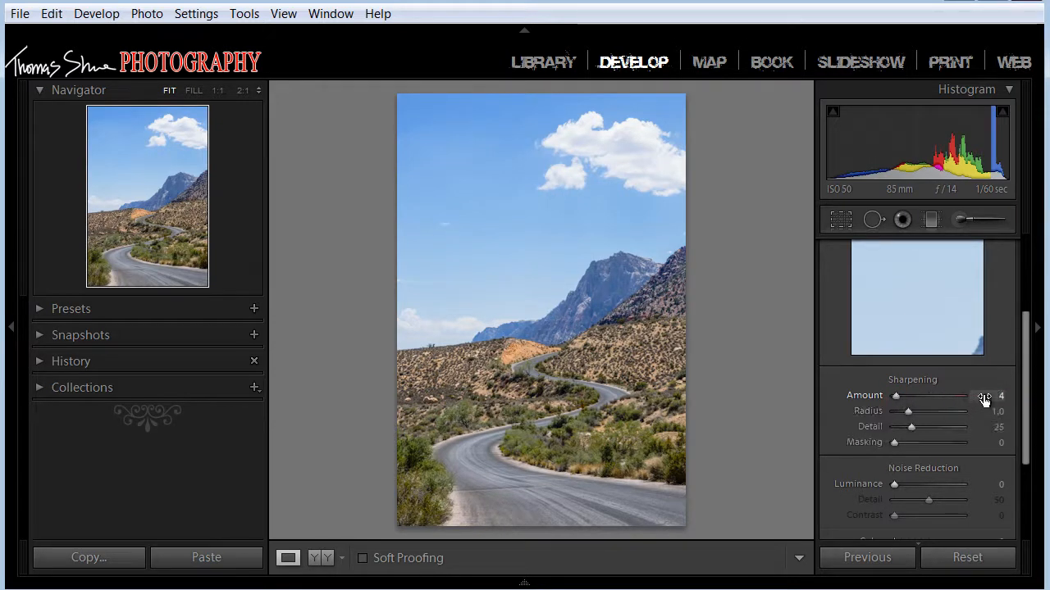
pyautogui.moveTo(895, 396); pyautogui.dragTo(922, 395)
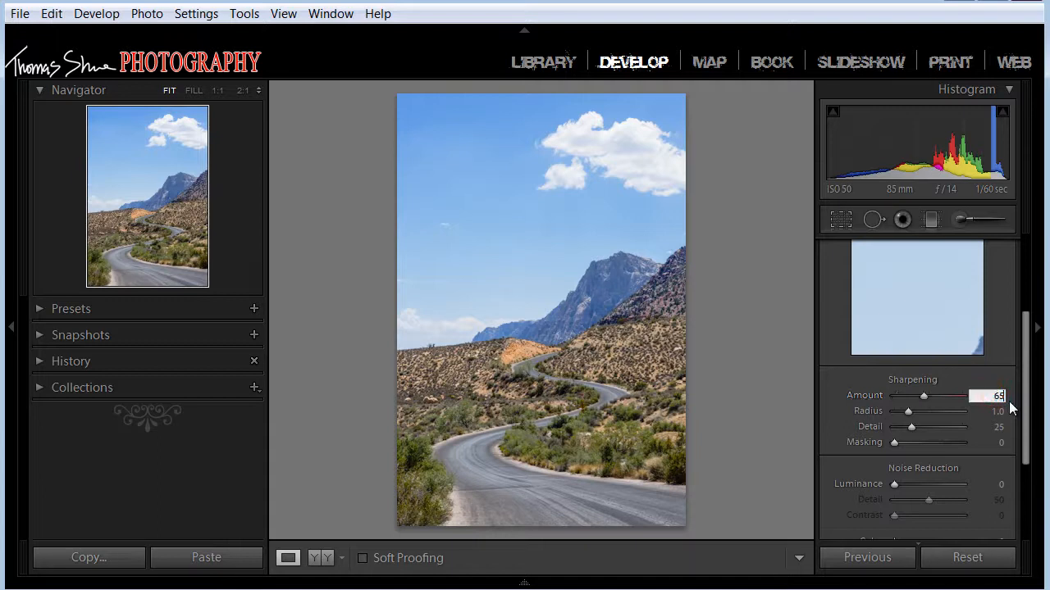
pyautogui.click(998, 410)
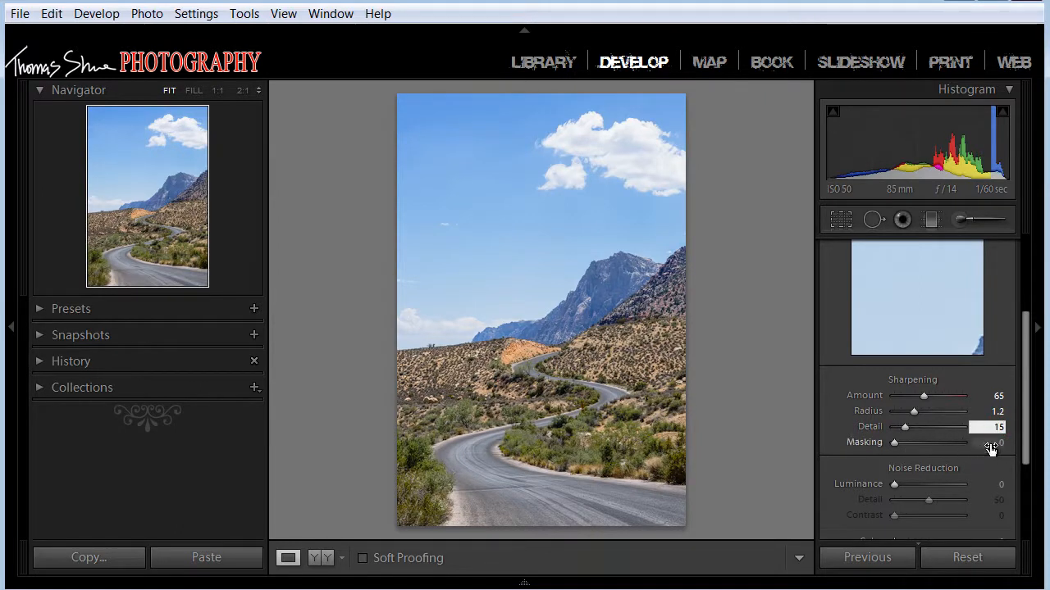
pyautogui.moveTo(894, 443); pyautogui.dragTo(917, 442)
pyautogui.write('35')
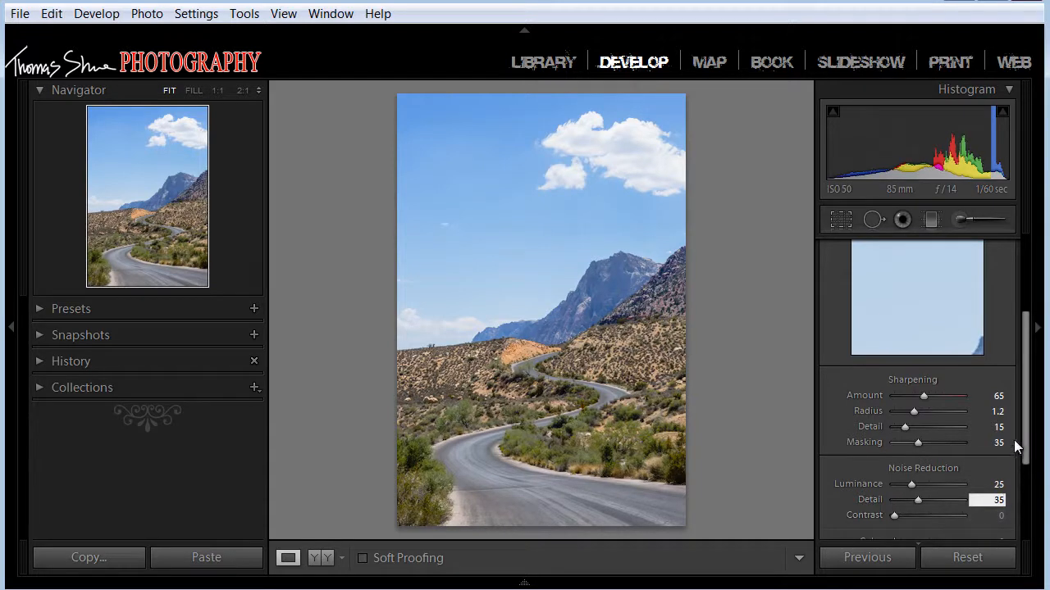
# Add Noise Reduction with Luminance 25, Detail 35, Color 20, Detail 35
pyautogui.scroll(-3)
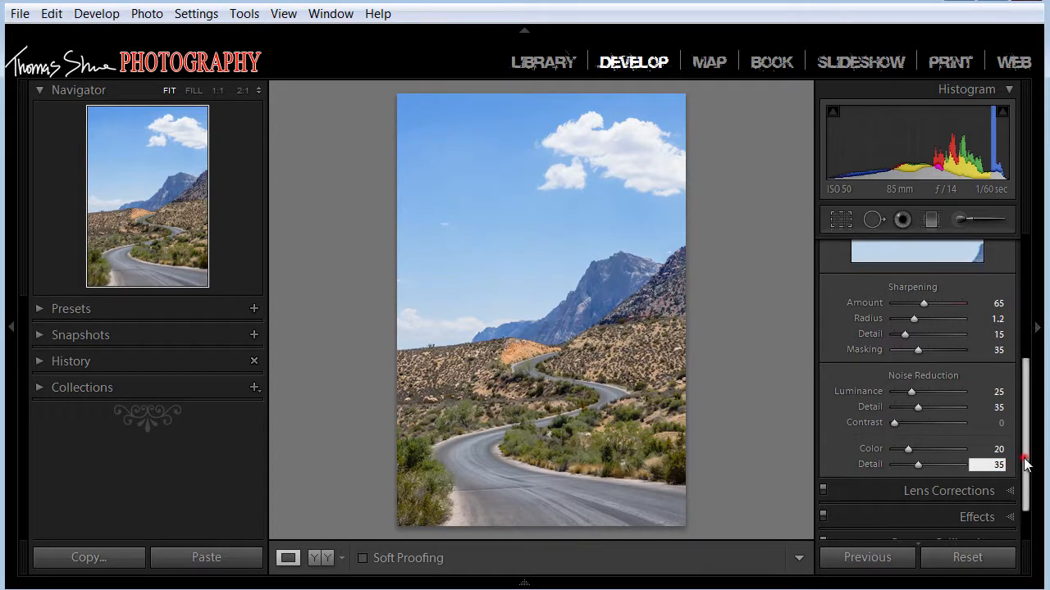
pyautogui.scroll(-3)
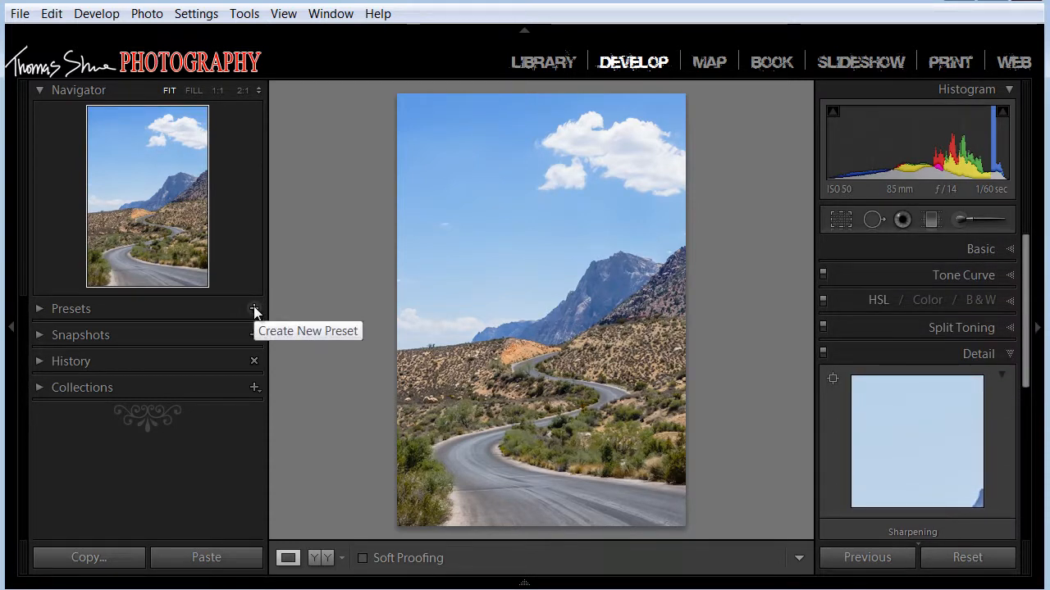
# Start a new develop preset and create a preset folder named TSP for it
pyautogui.click(256, 308)
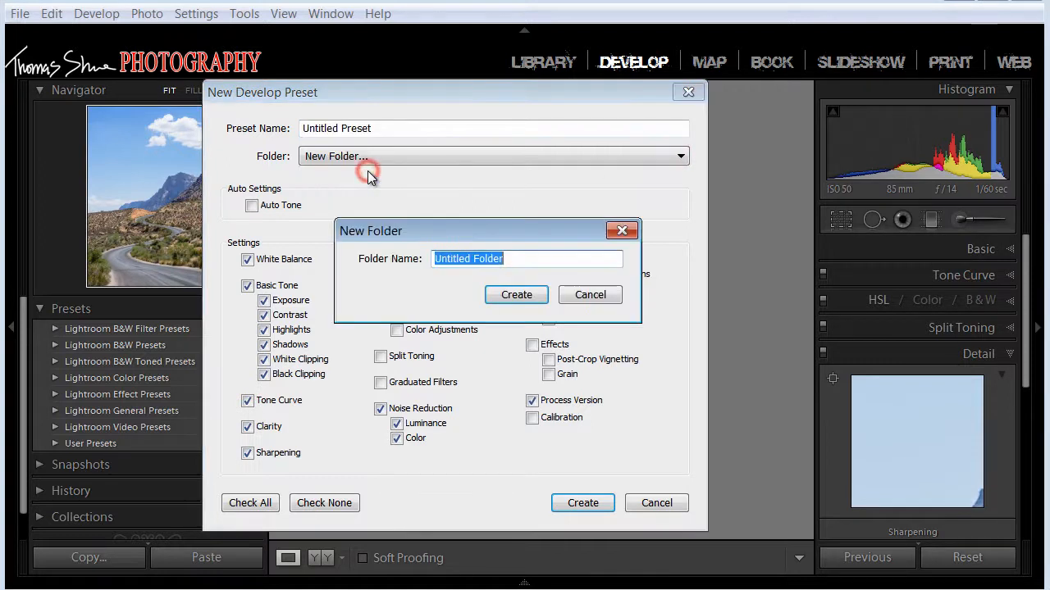
pyautogui.moveTo(364, 238)
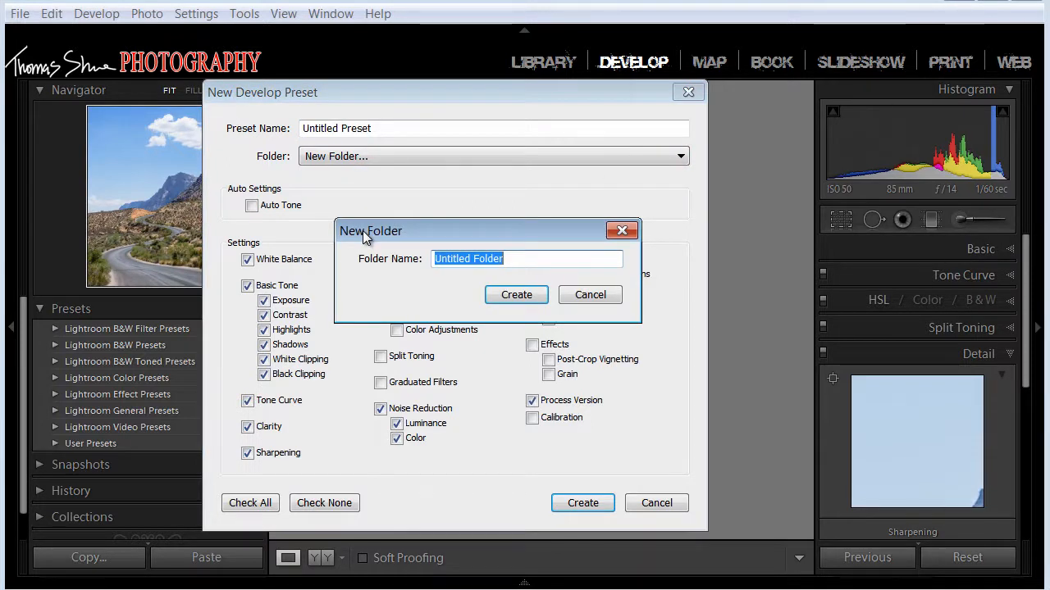
pyautogui.write('T')
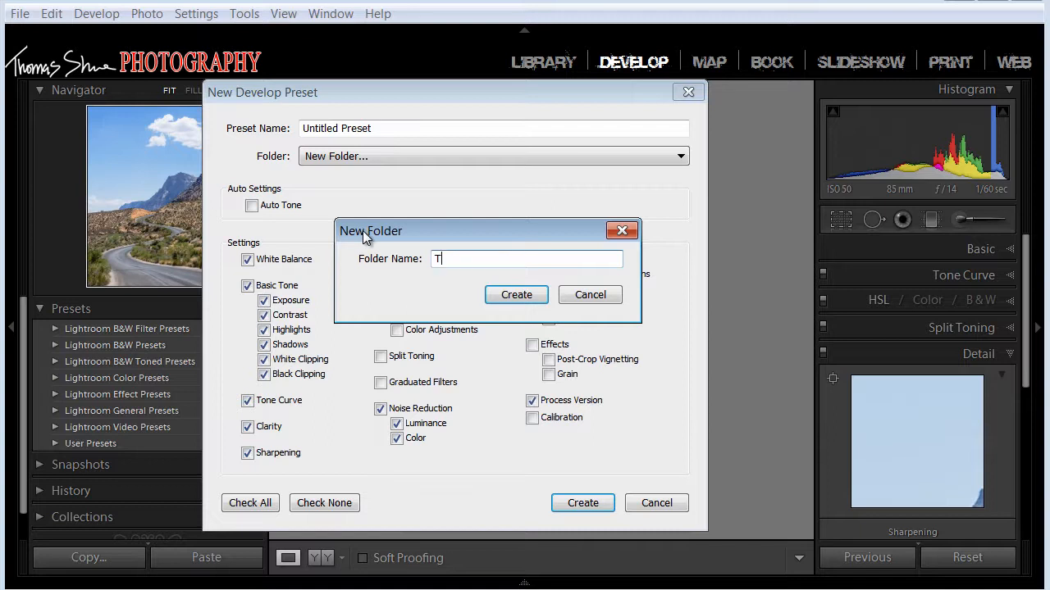
pyautogui.write('S')
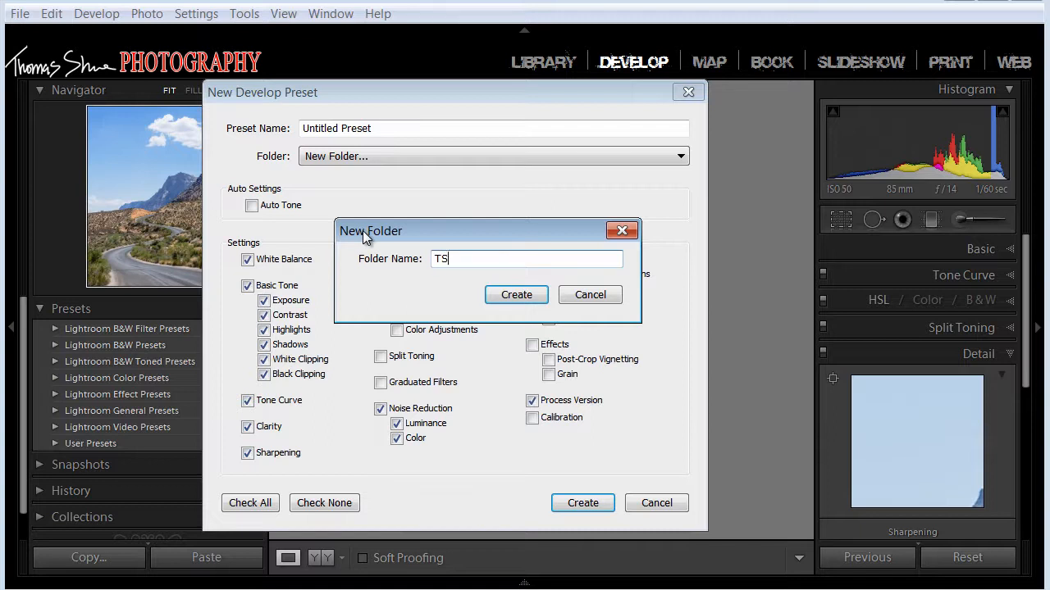
pyautogui.write('P')
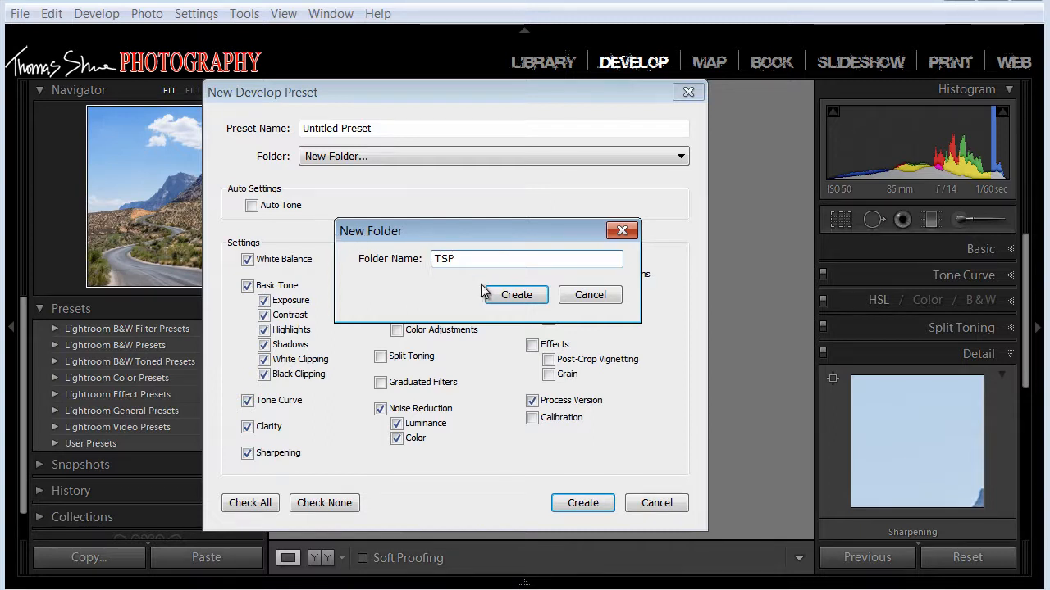
pyautogui.click(515, 295)
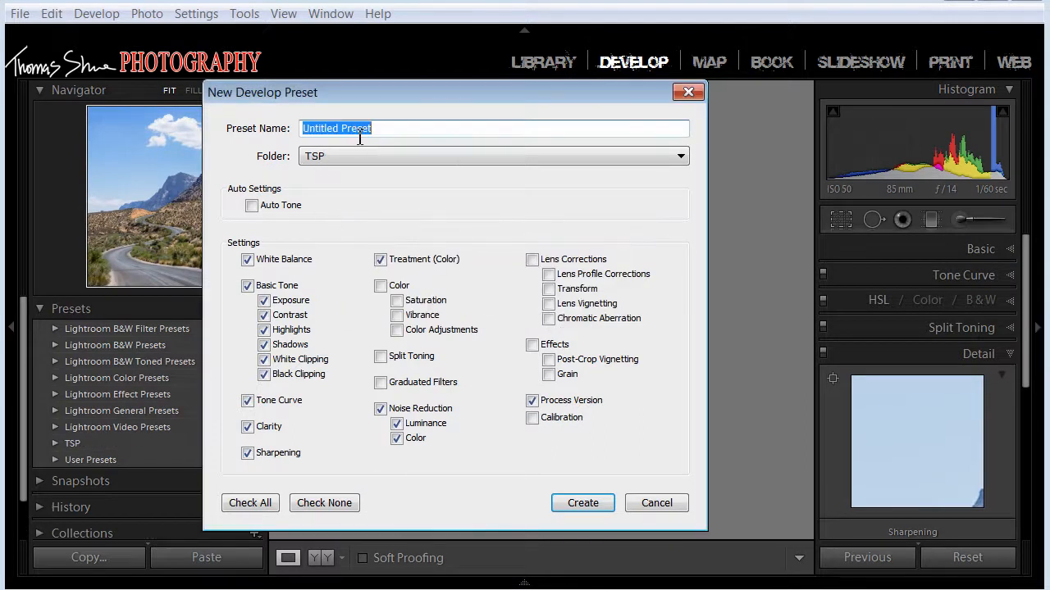
# Name the preset 'tsp HDR med' and clear all settings with Check None
pyautogui.write('tsp')
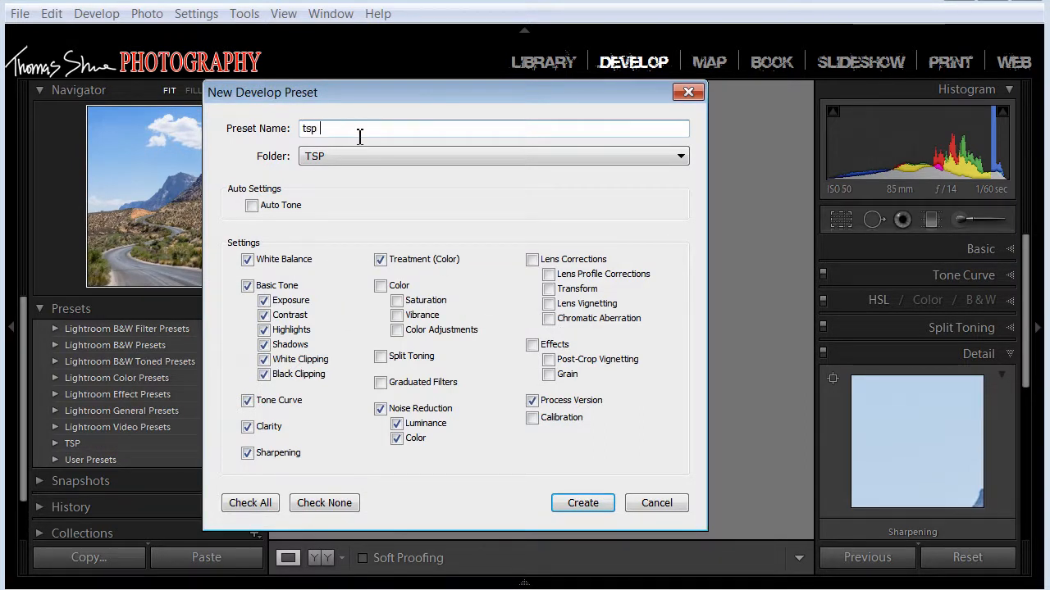
pyautogui.write('HDR med')
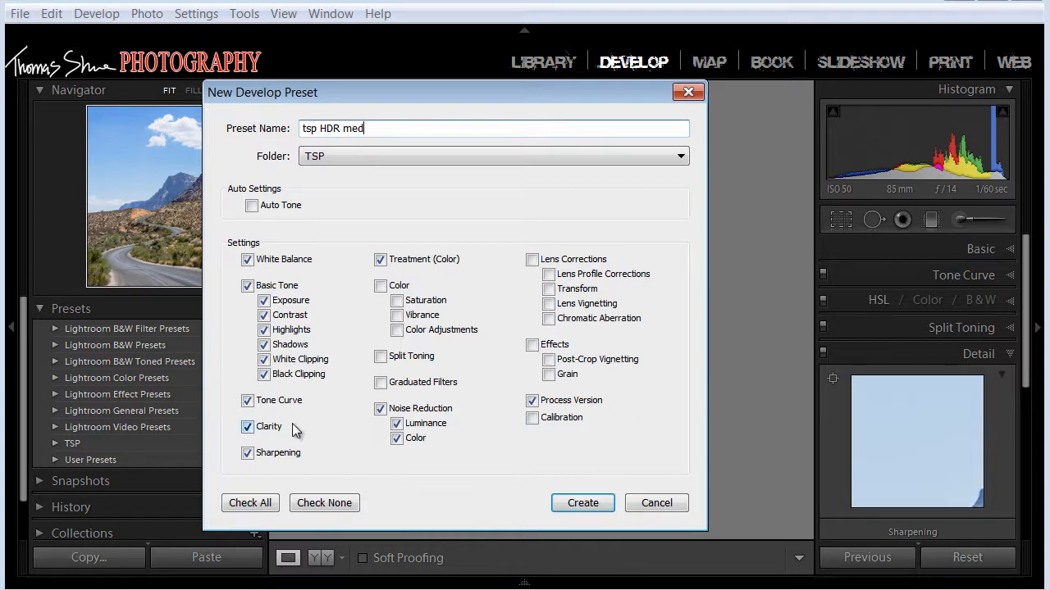
pyautogui.click(325, 502)
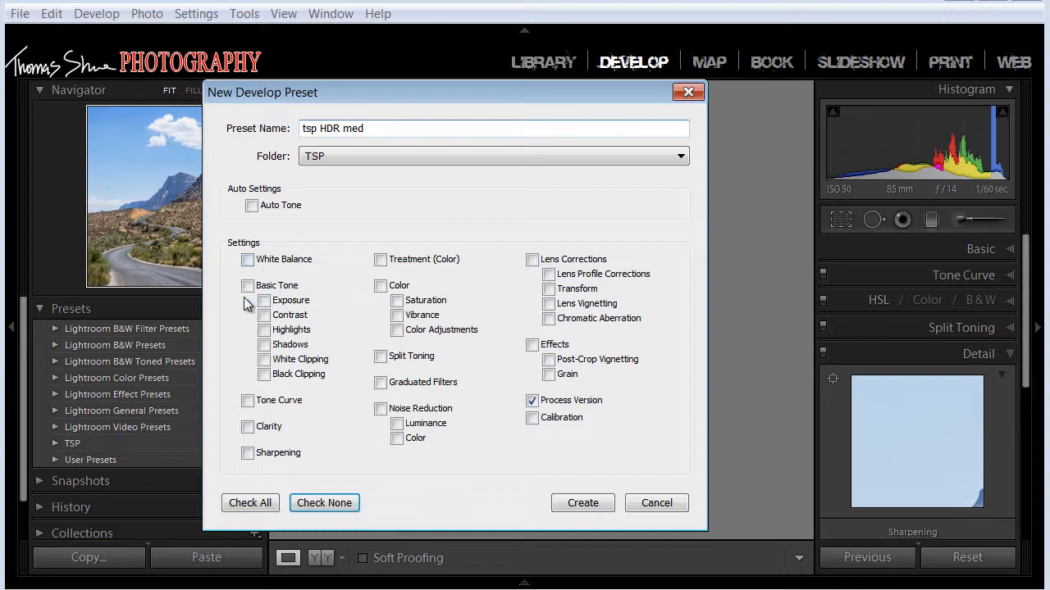
# Tick Basic Tone, Tone Curve, Sharpening, Noise Reduction and Process Version, then create the preset
pyautogui.click(248, 286)
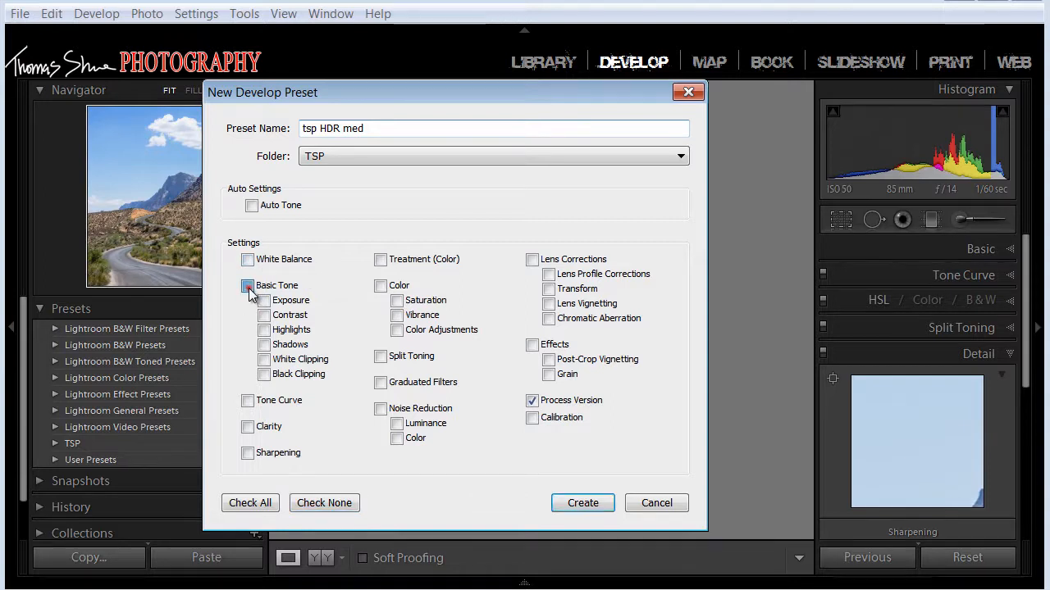
pyautogui.click(248, 285)
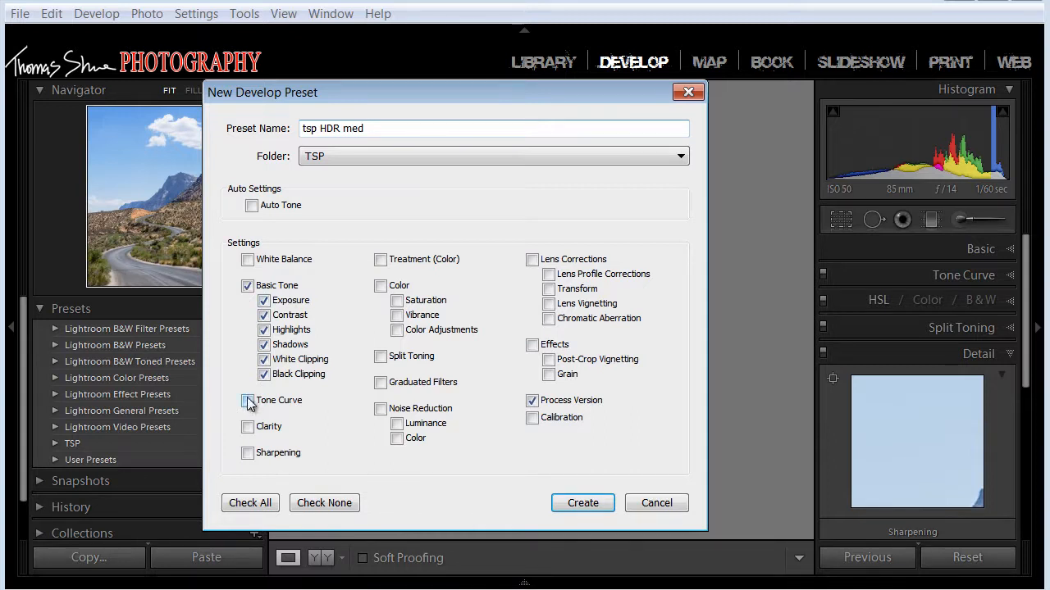
pyautogui.click(248, 401)
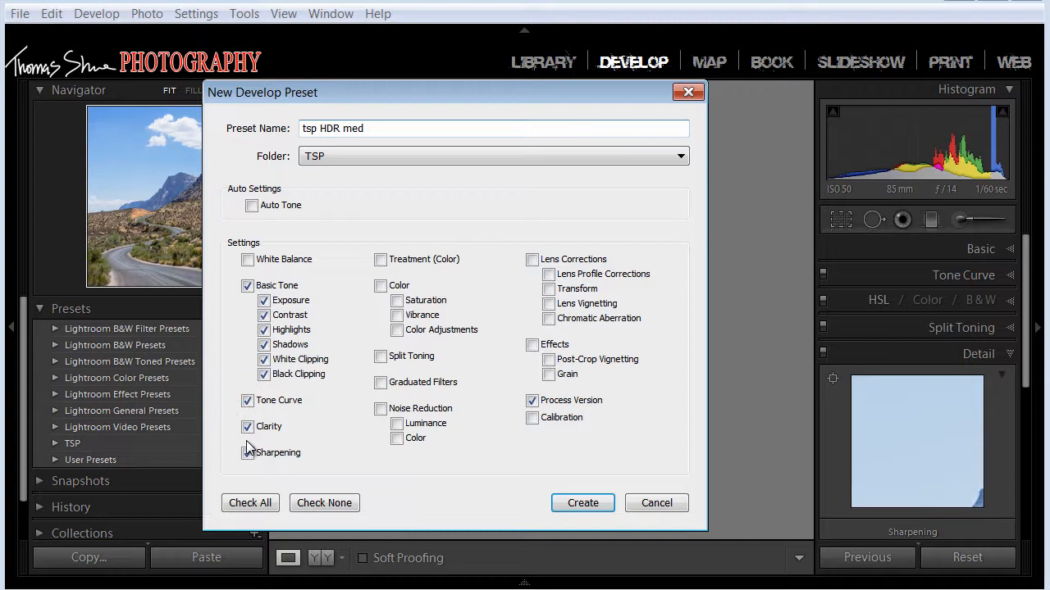
pyautogui.click(380, 408)
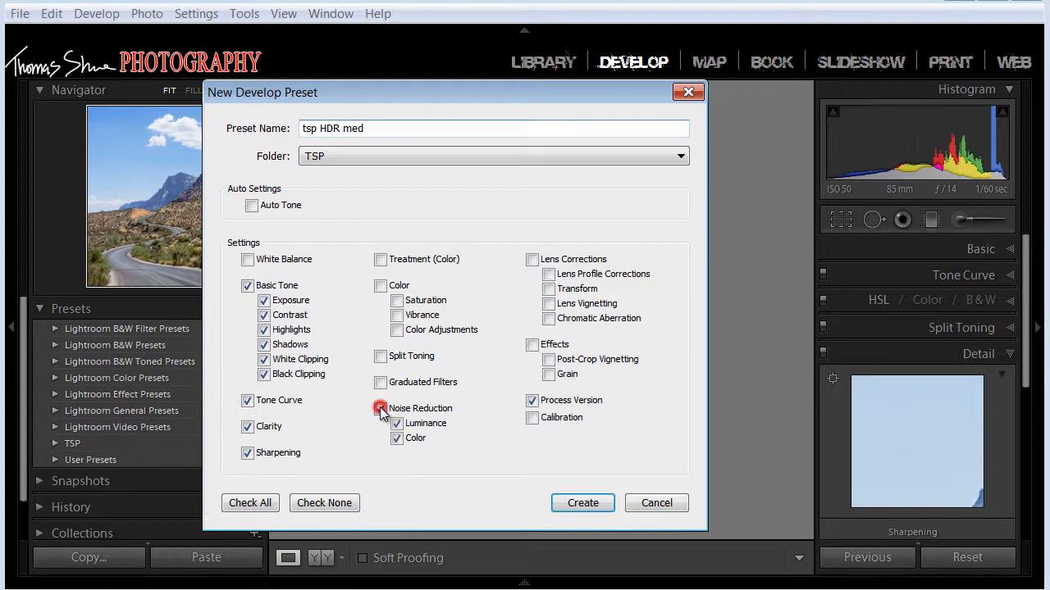
pyautogui.click(381, 409)
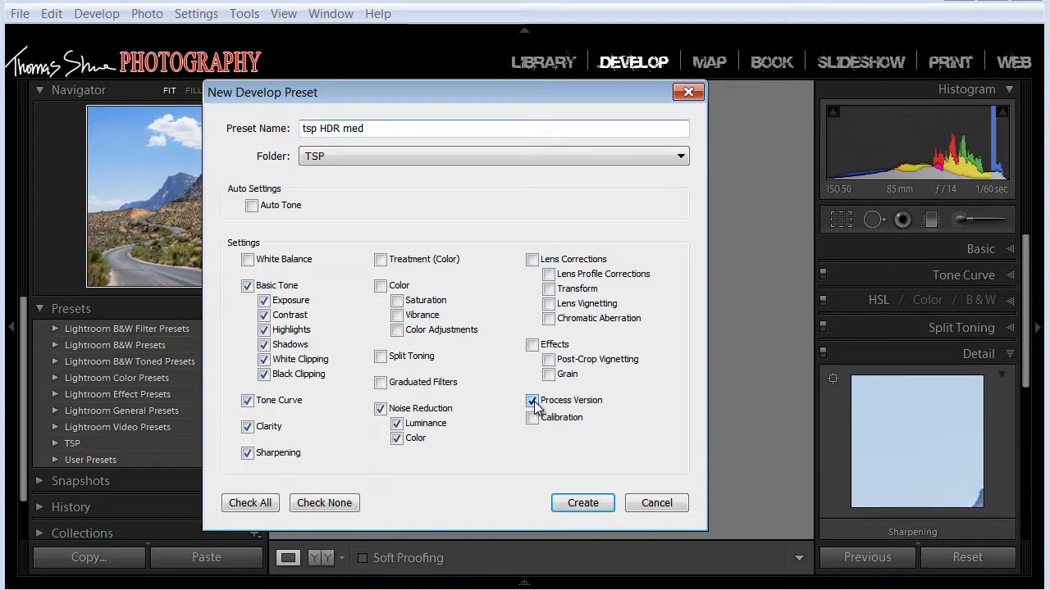
pyautogui.click(531, 400)
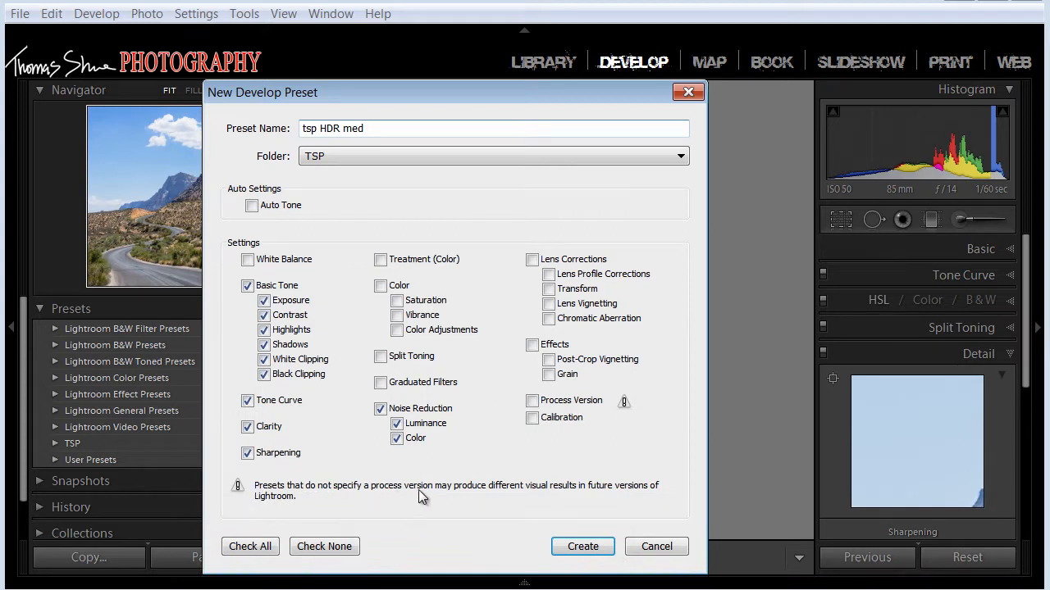
pyautogui.moveTo(508, 485)
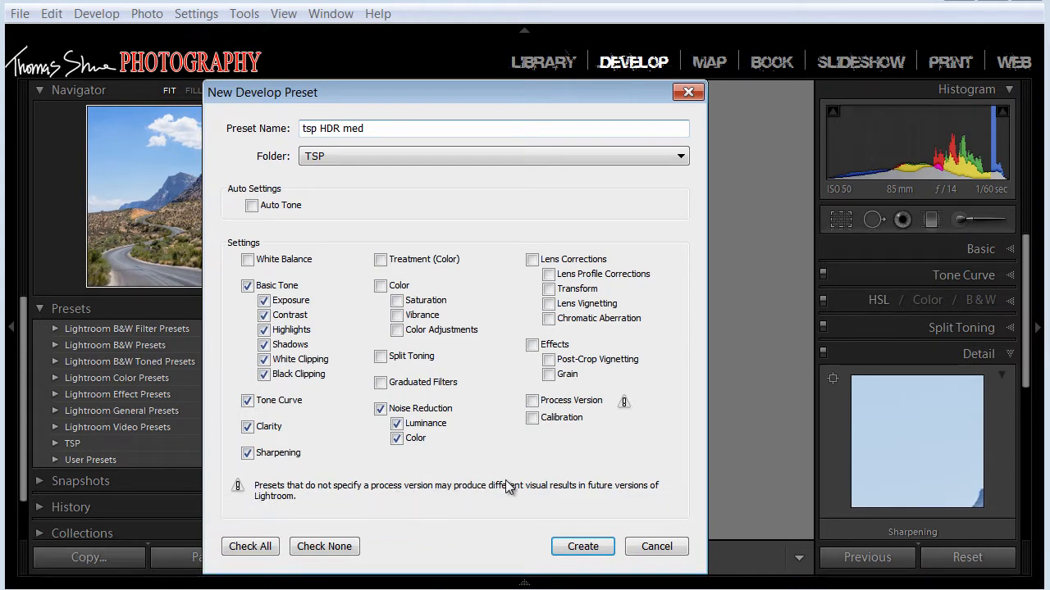
pyautogui.moveTo(467, 463)
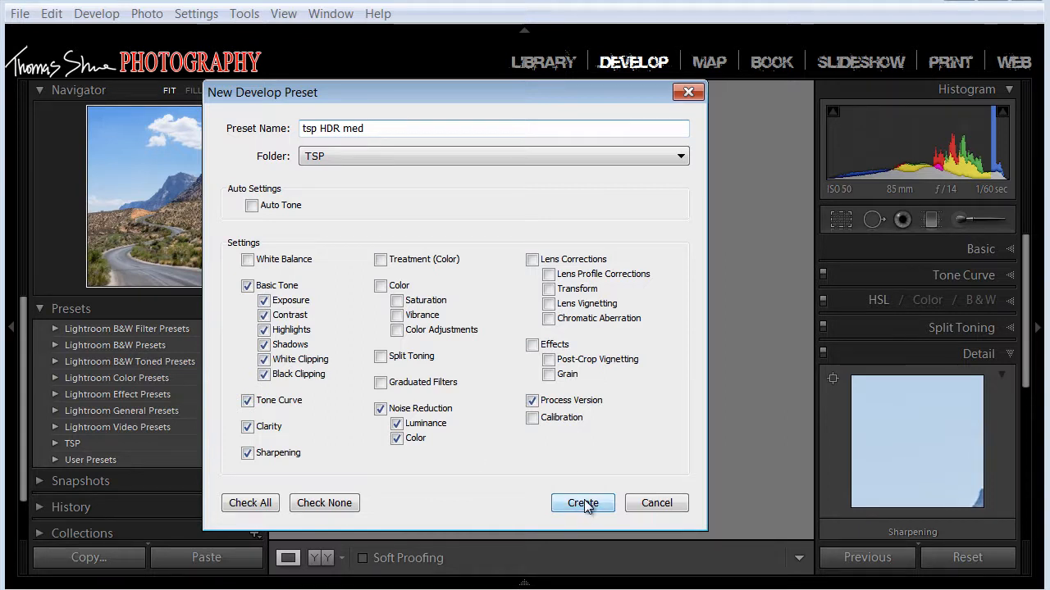
pyautogui.click(582, 502)
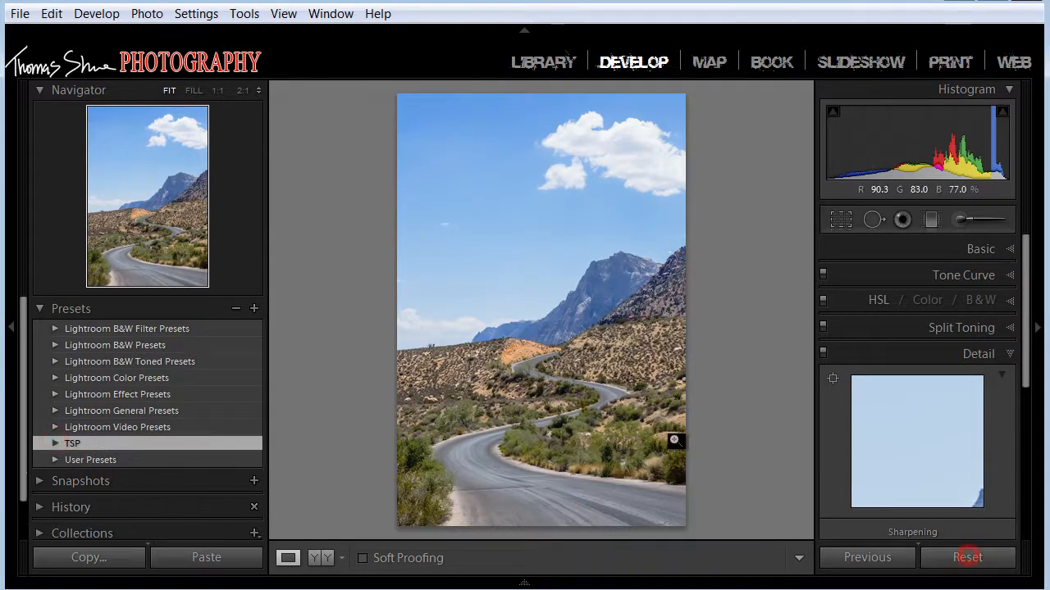
# Reset the photo and apply the tsp HDR med preset from the TSP folder
pyautogui.click(54, 443)
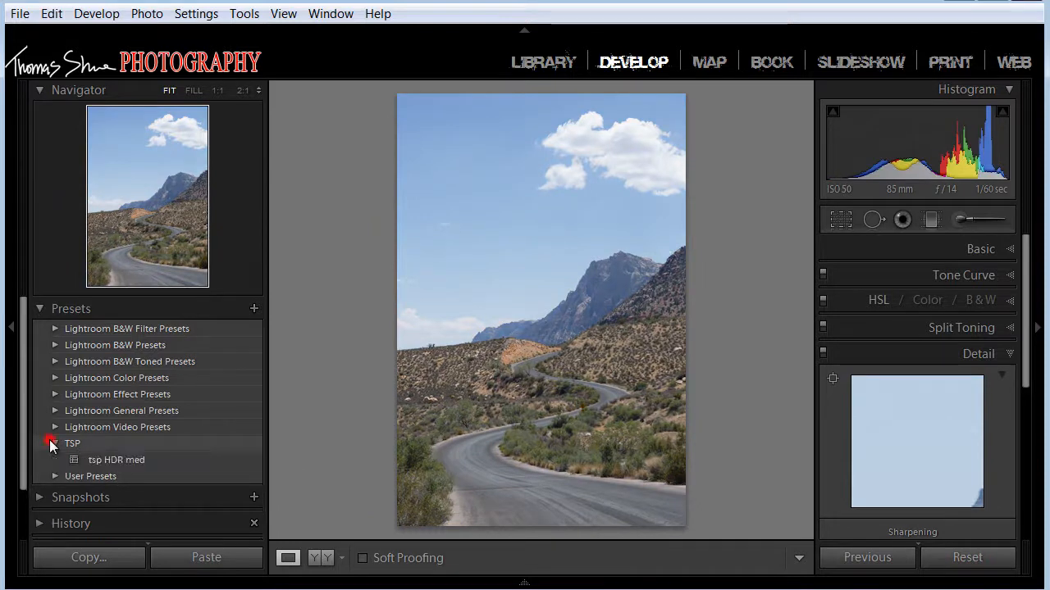
pyautogui.click(116, 459)
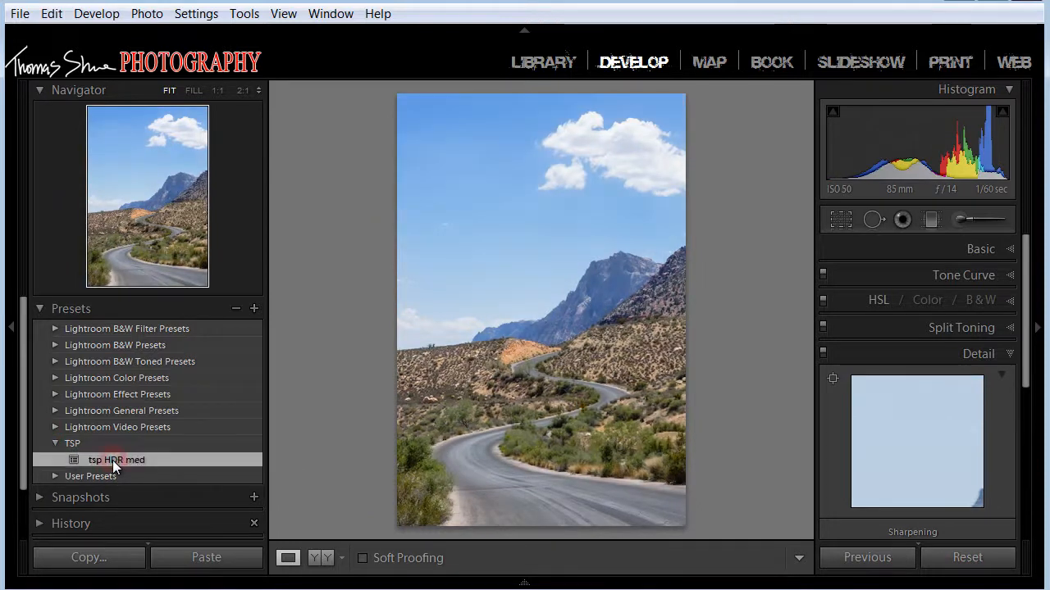
pyautogui.click(117, 459)
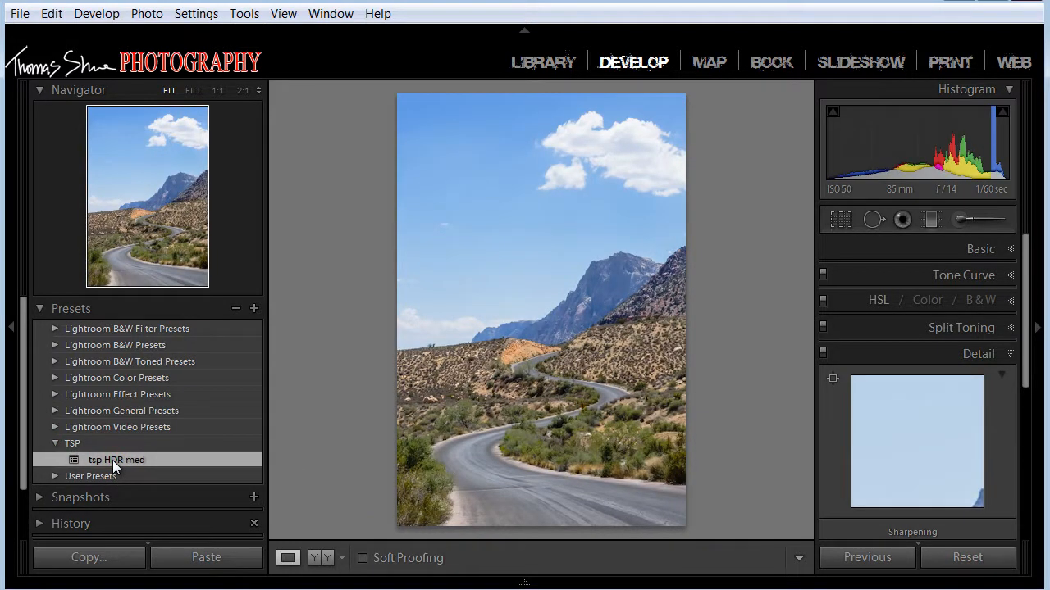
pyautogui.click(114, 459)
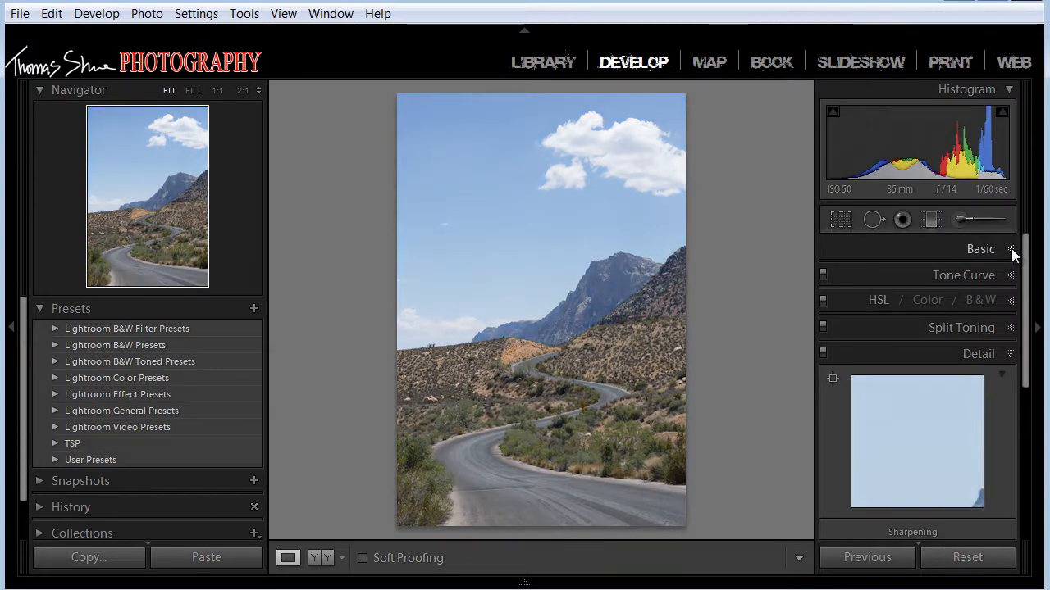
# In Basic, drag Blacks to -100, Shadows to -95 and Exposure down to -3.69
pyautogui.click(981, 250)
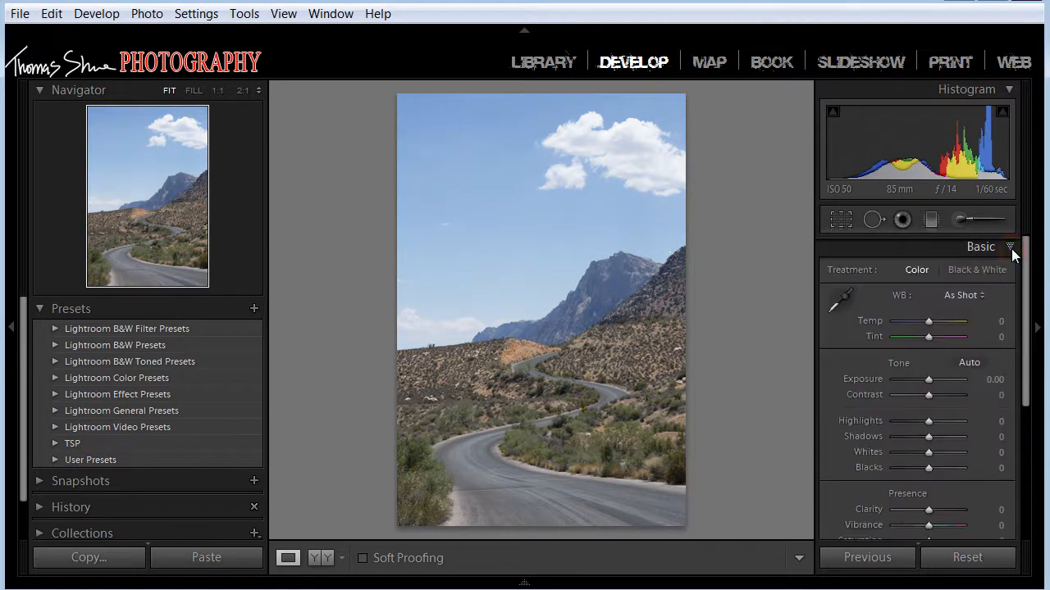
pyautogui.moveTo(613, 285)
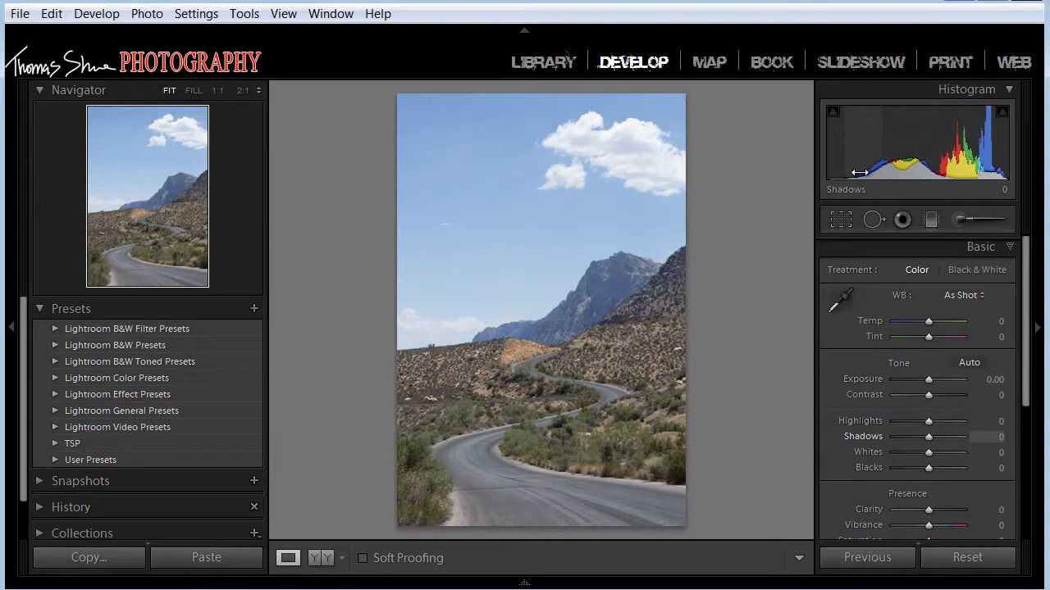
pyautogui.moveTo(981, 154)
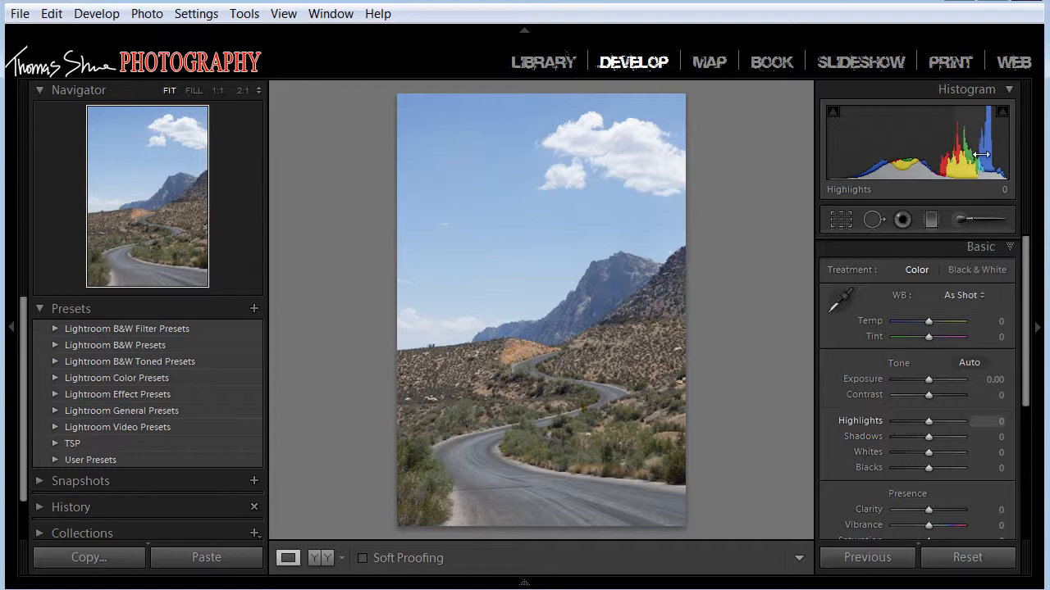
pyautogui.moveTo(993, 157)
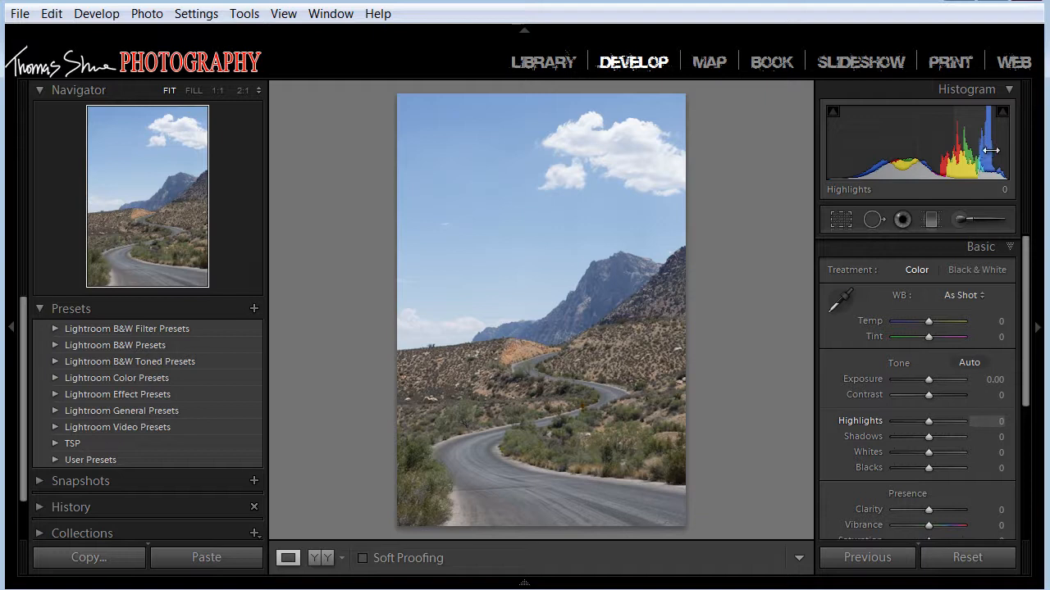
pyautogui.moveTo(988, 144)
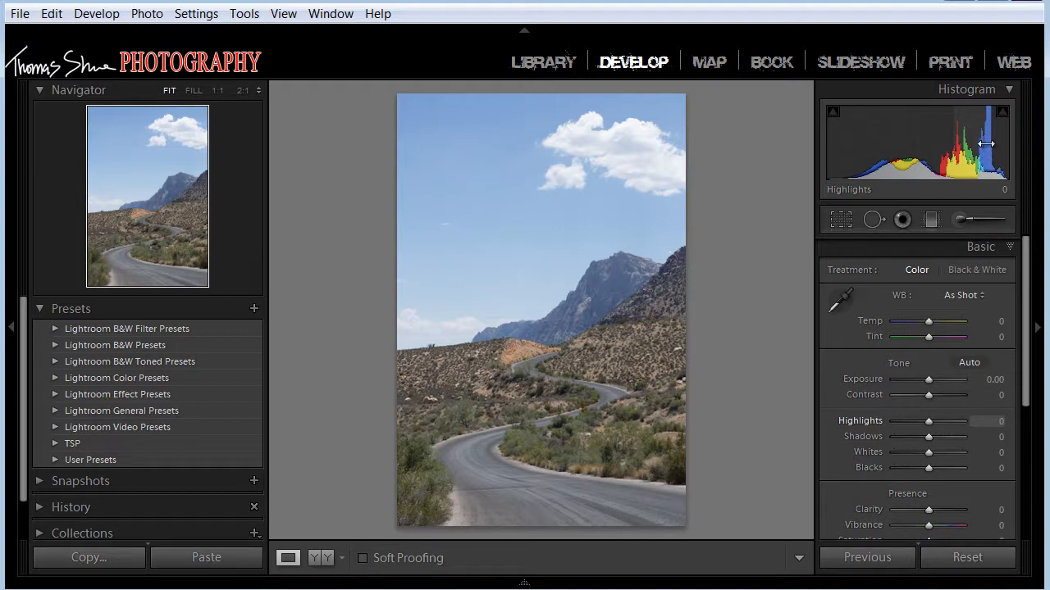
pyautogui.moveTo(855, 175)
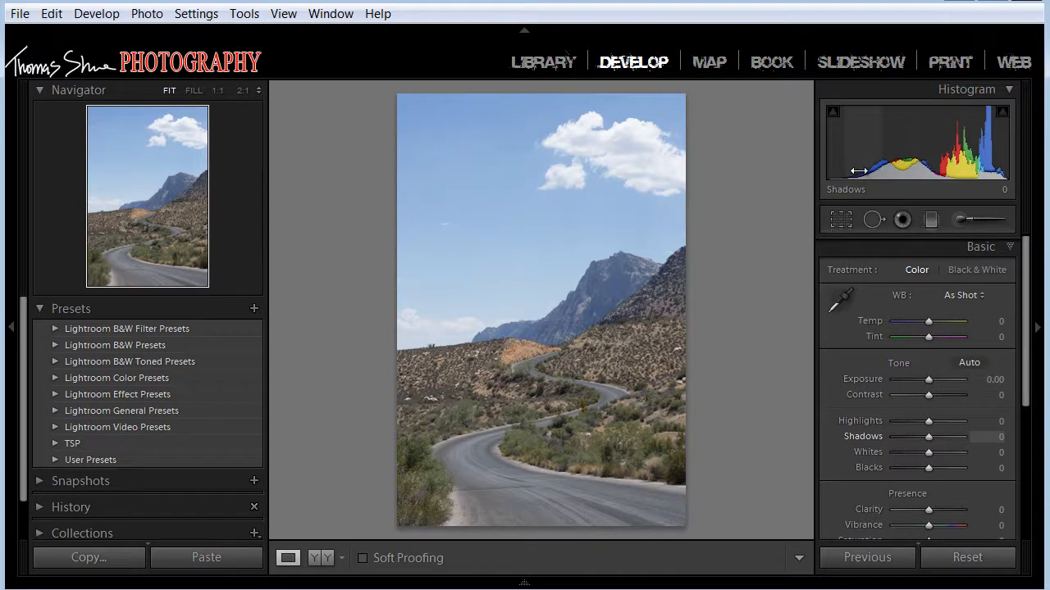
pyautogui.moveTo(928, 469)
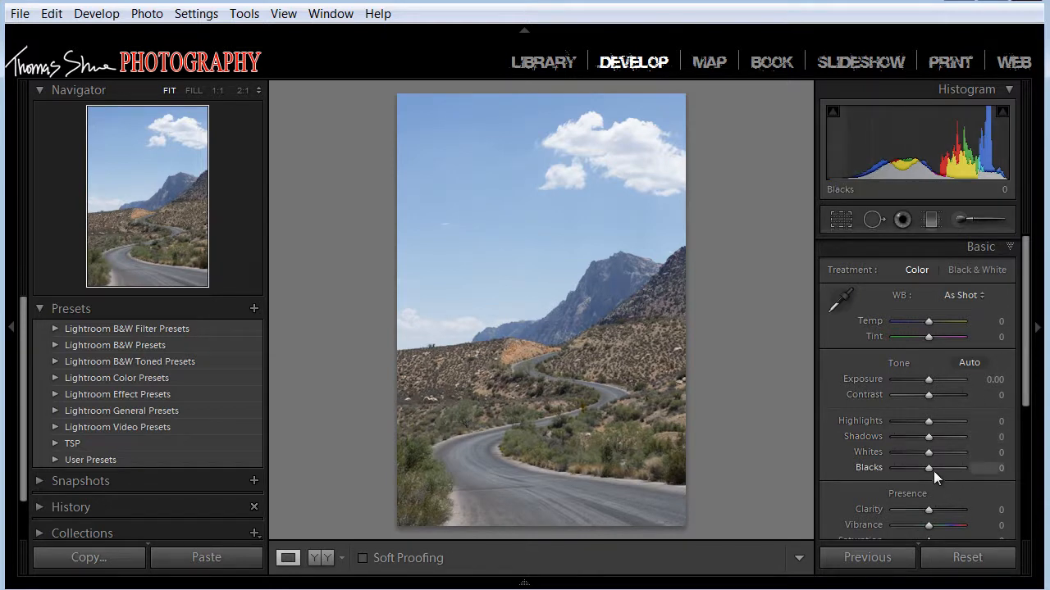
pyautogui.moveTo(928, 468); pyautogui.dragTo(894, 467)
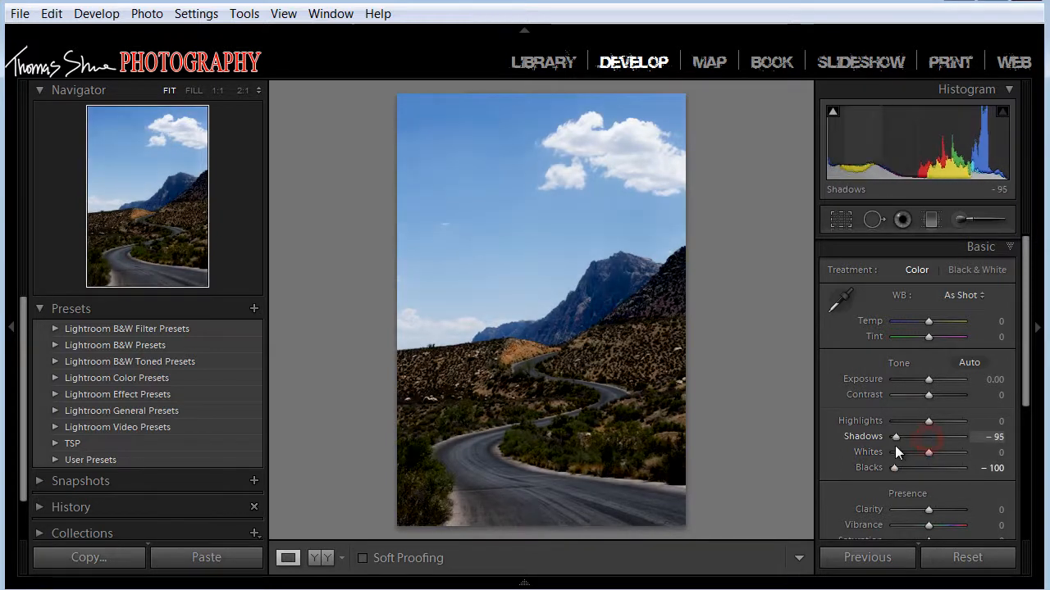
pyautogui.moveTo(928, 379); pyautogui.dragTo(899, 379)
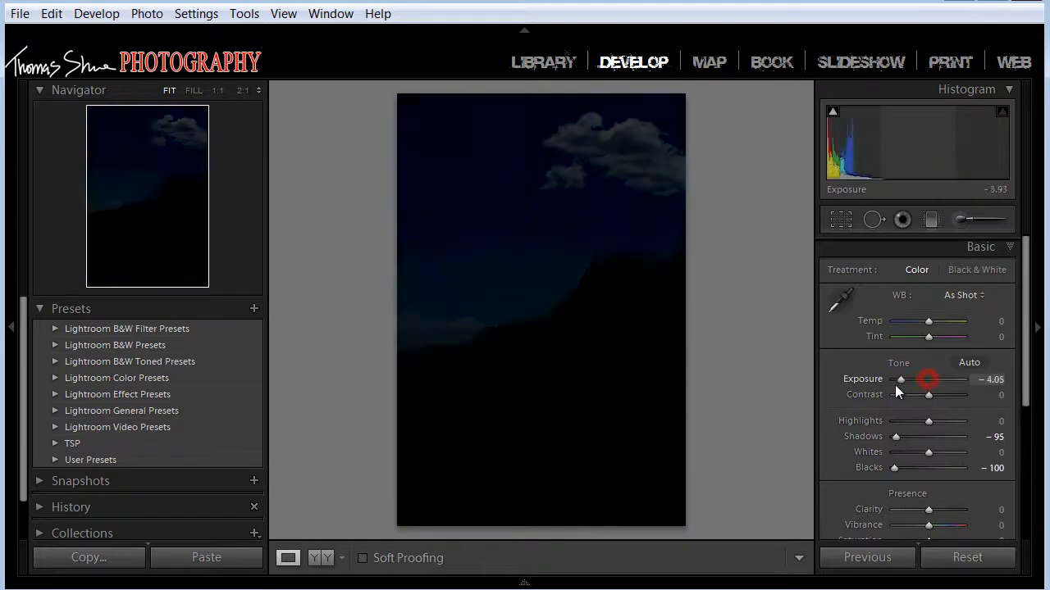
pyautogui.moveTo(898, 379); pyautogui.dragTo(904, 378)
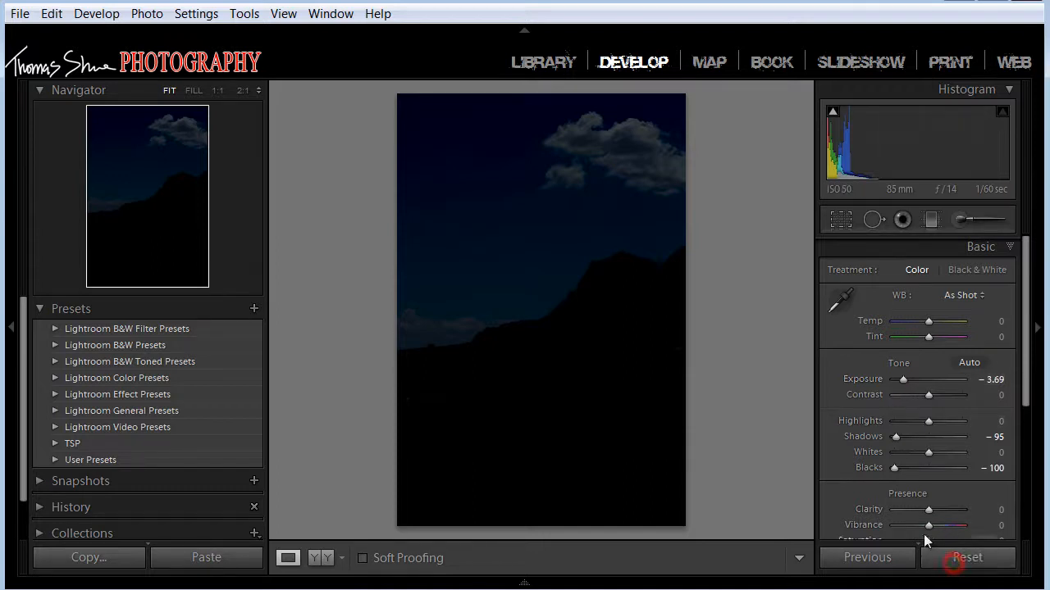
# Reset the photo so every Basic adjustment returns to zero
pyautogui.click(968, 558)
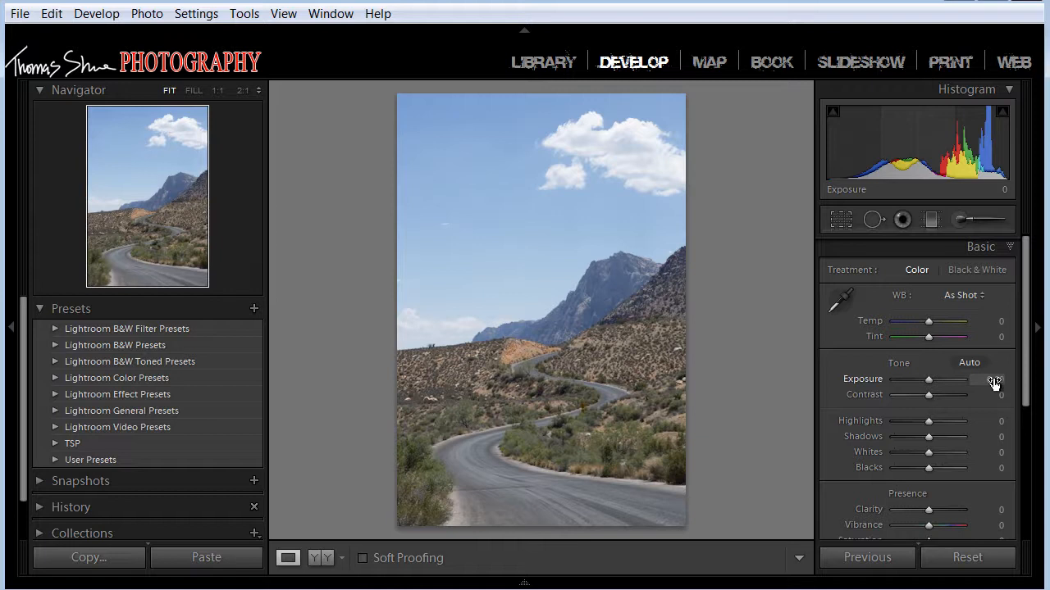
# Enter Exposure -1.00 and Contrast +35 in the Basic value fields
pyautogui.doubleClick(984, 381)
pyautogui.write('- 1.00')
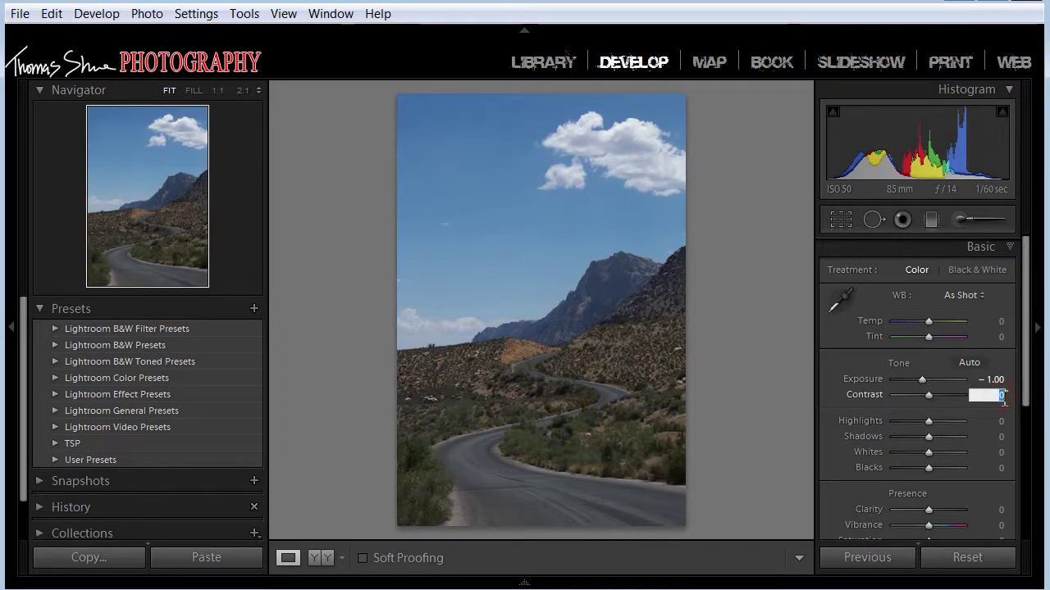
pyautogui.write('35')
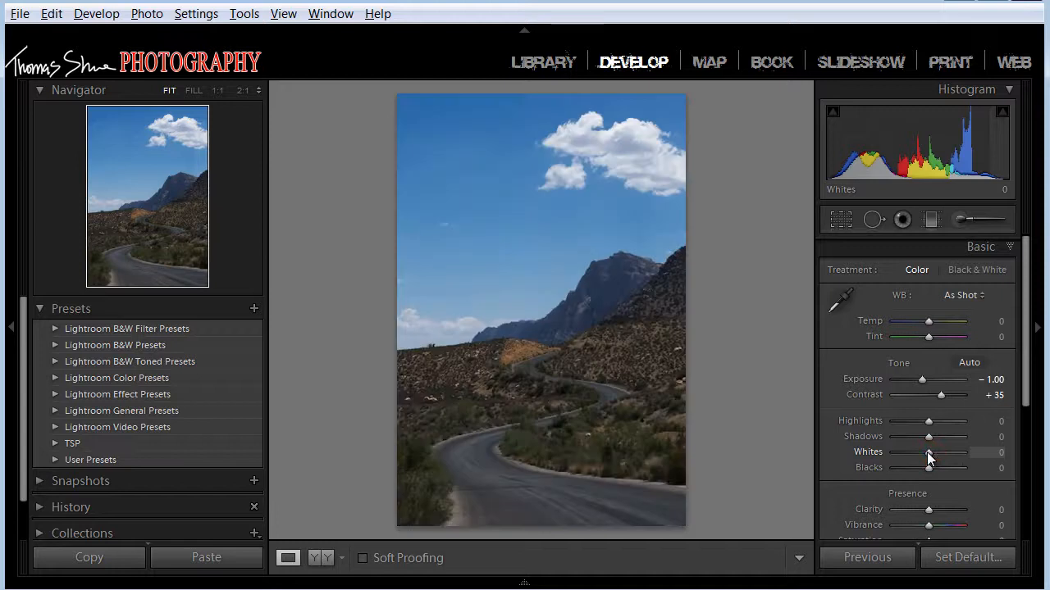
pyautogui.moveTo(932, 457)
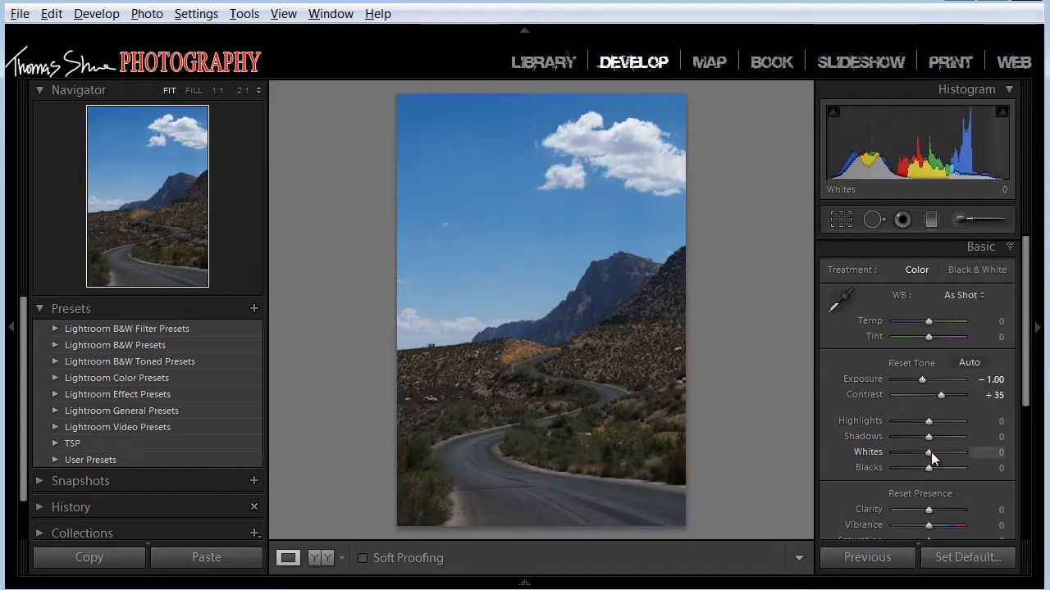
# Raise Whites to +45 and briefly toggle the highlight clipping indicator to check the clouds
pyautogui.moveTo(927, 453); pyautogui.dragTo(938, 453)
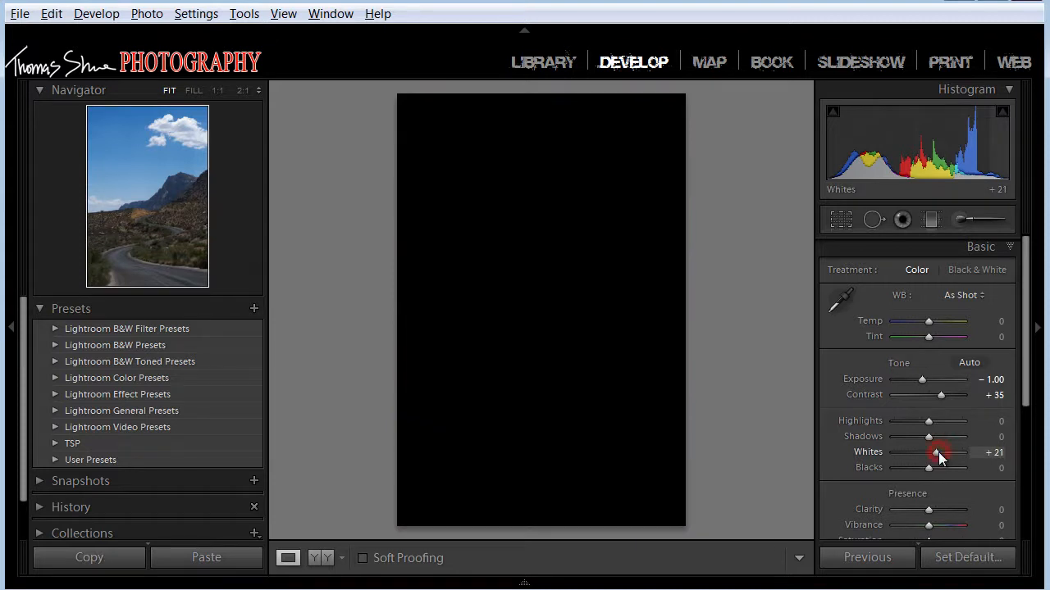
pyautogui.moveTo(939, 452); pyautogui.dragTo(948, 453)
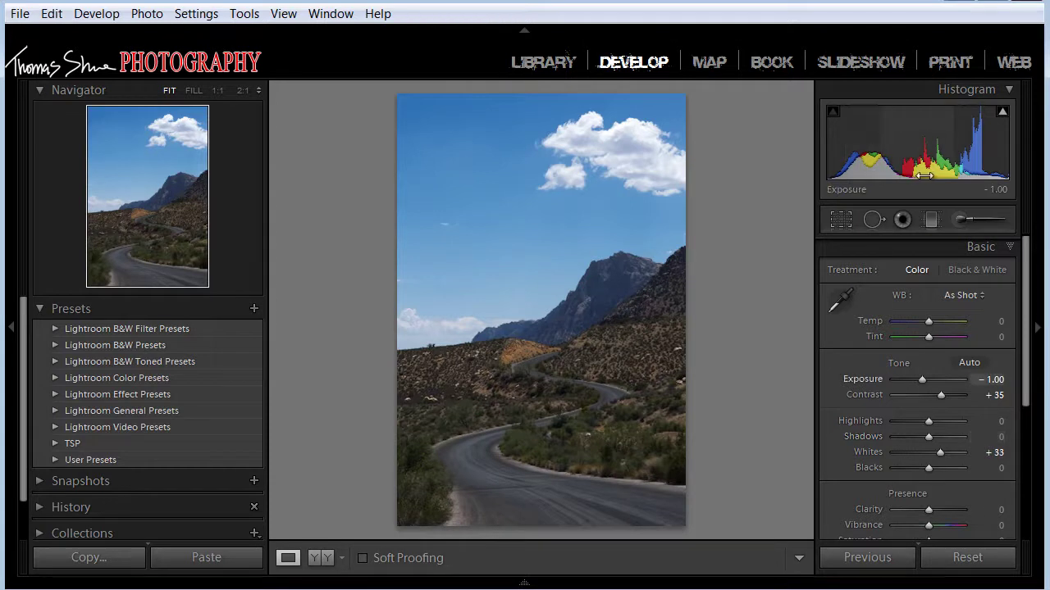
pyautogui.moveTo(978, 141)
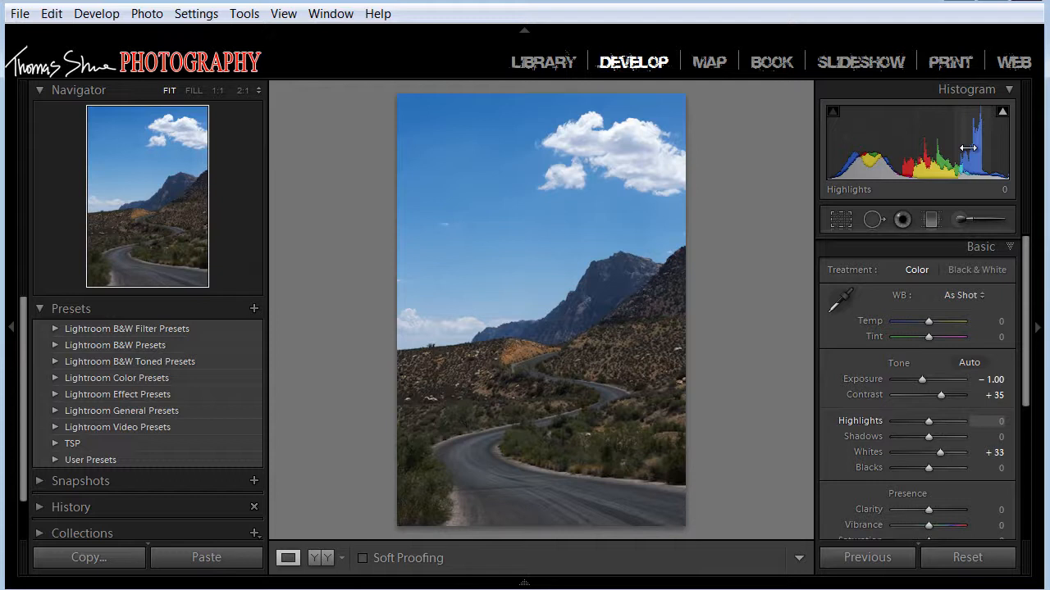
pyautogui.moveTo(918, 391)
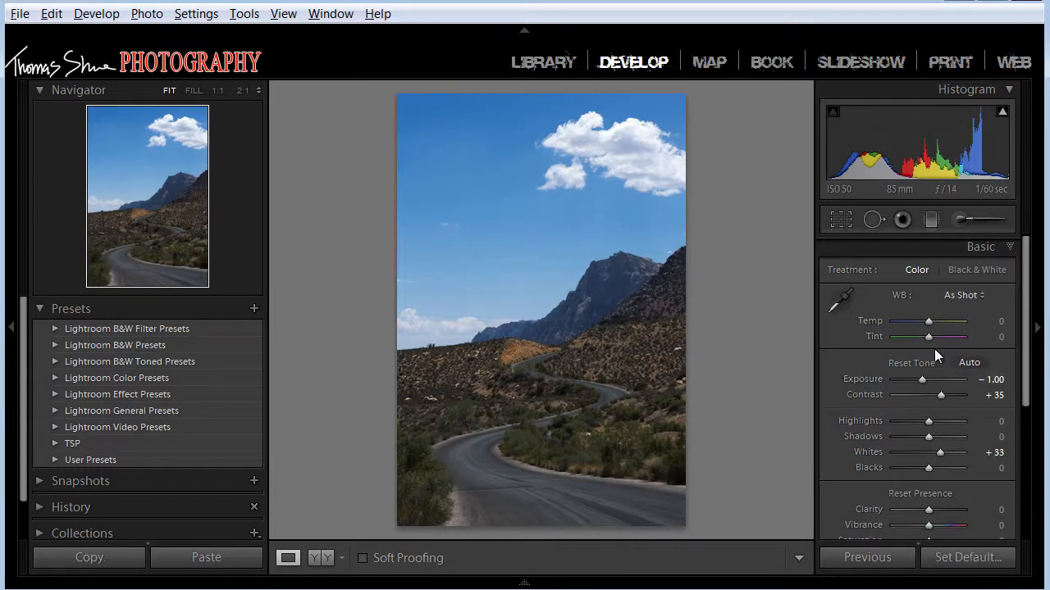
pyautogui.moveTo(945, 459)
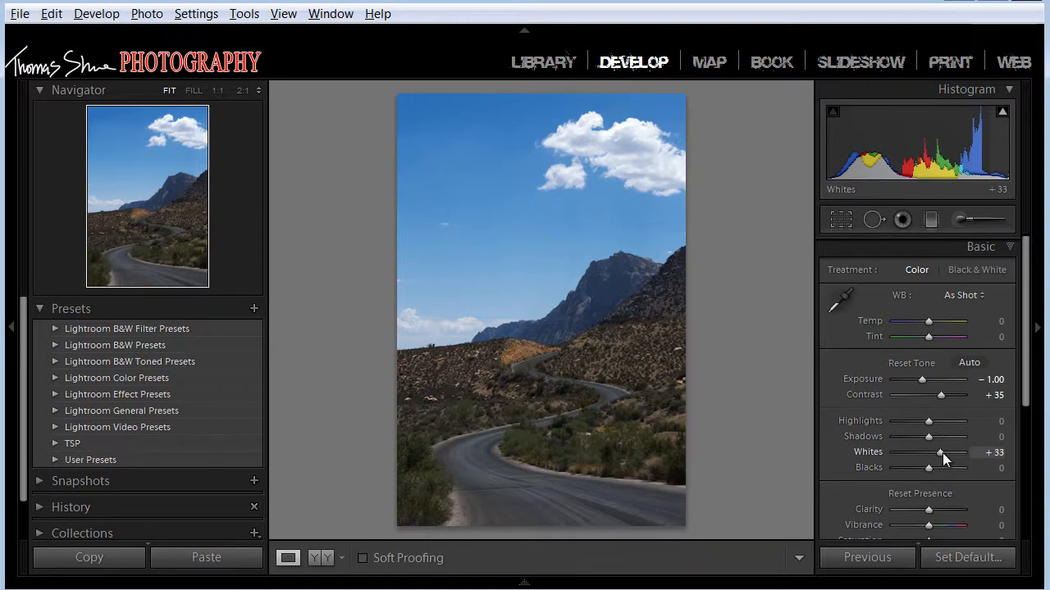
pyautogui.moveTo(938, 453); pyautogui.dragTo(944, 453)
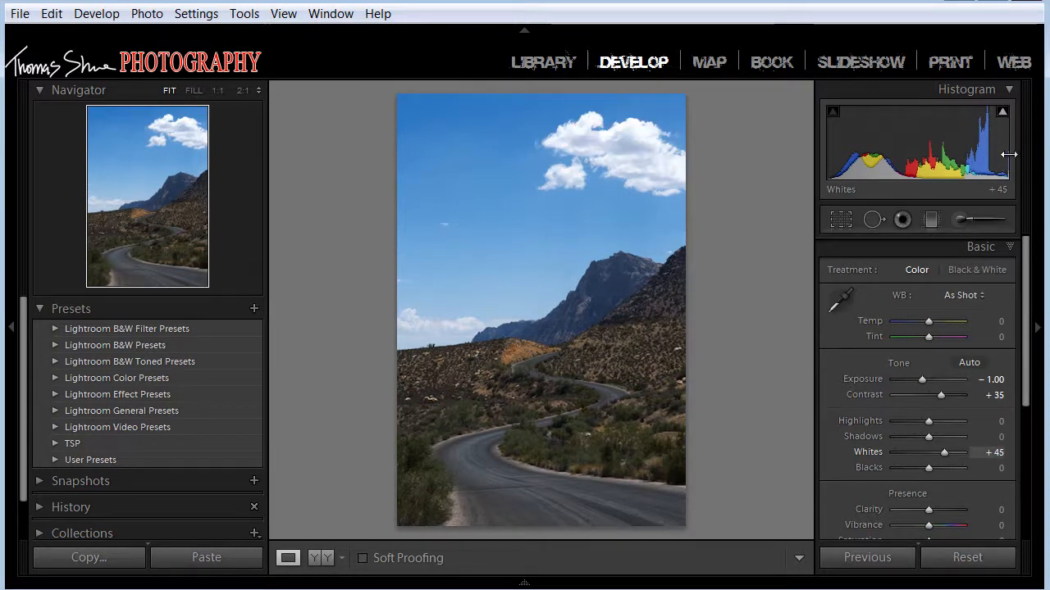
pyautogui.click(1024, 111)
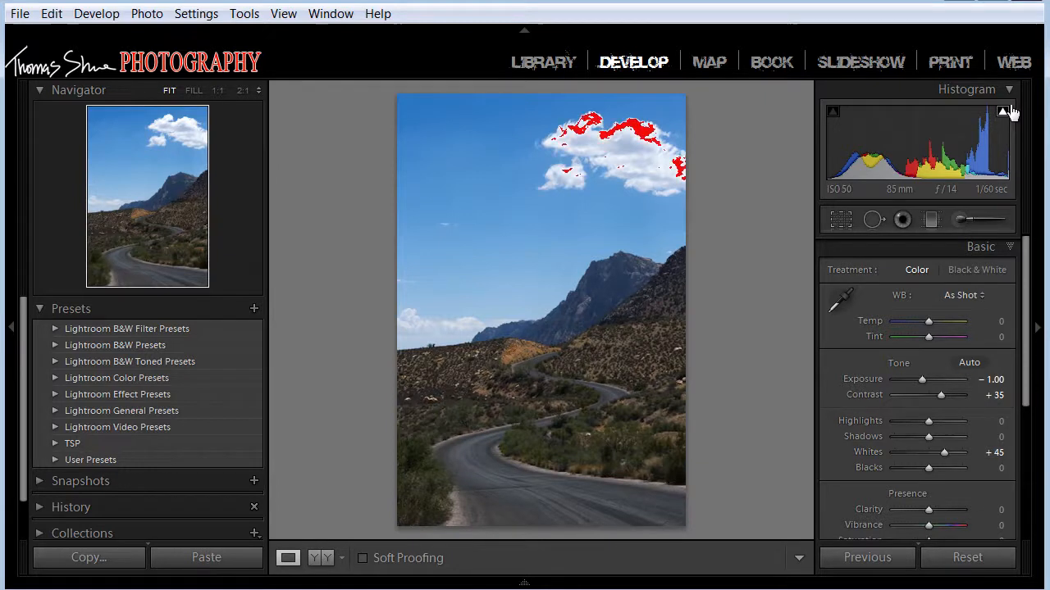
pyautogui.moveTo(1004, 108)
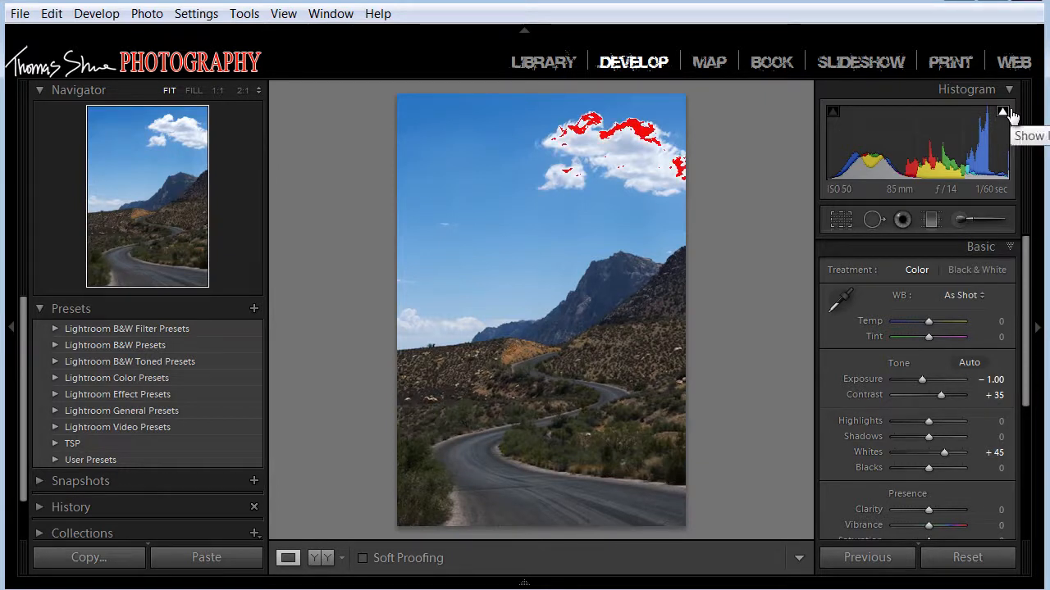
pyautogui.click(1002, 111)
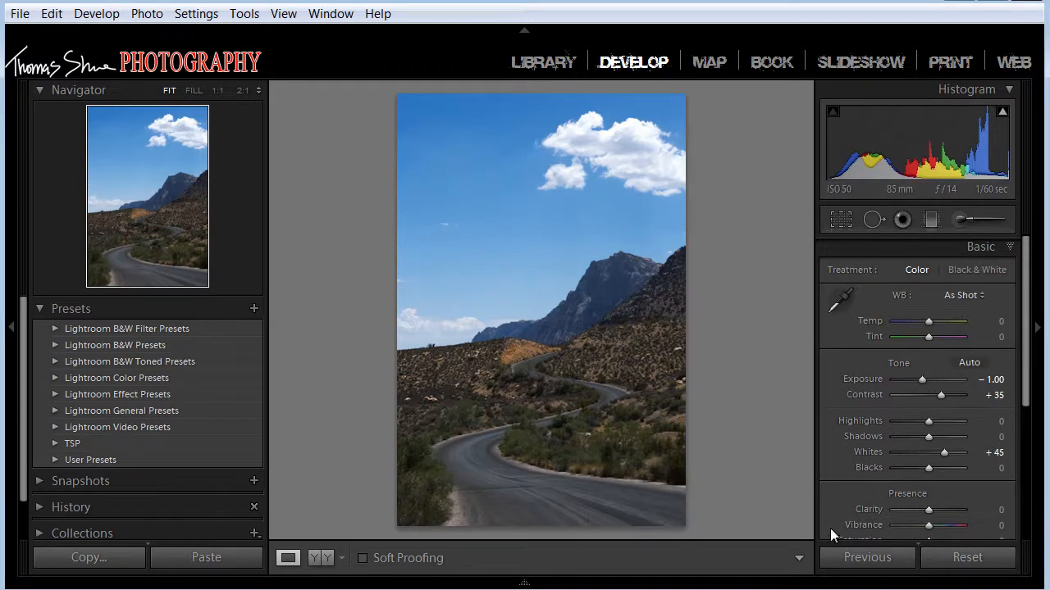
pyautogui.moveTo(560, 402)
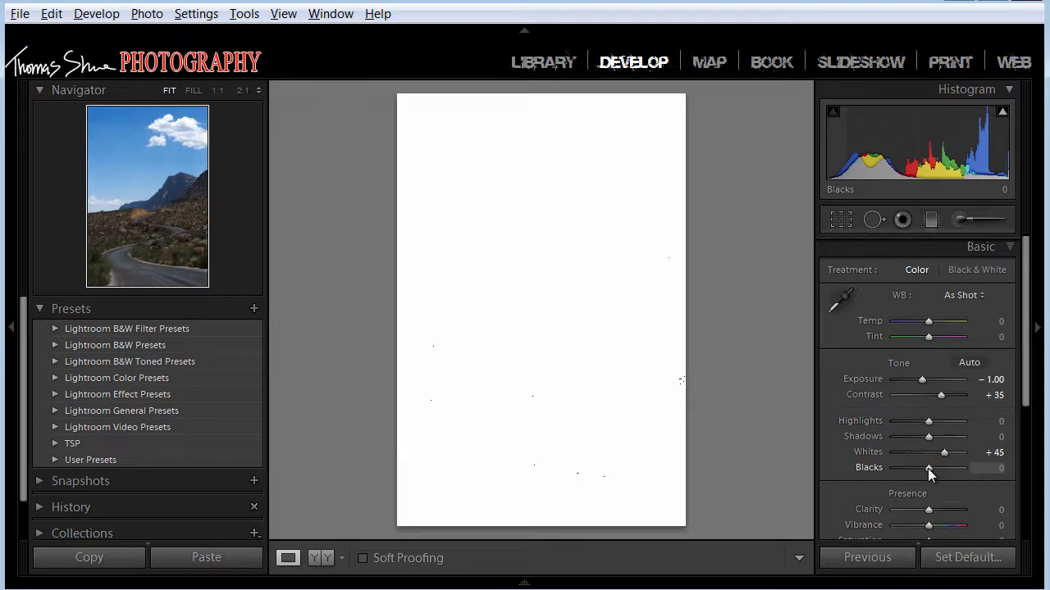
# Pull Blacks down past -71, then settle them at -57 to deepen the rocks and shadows
pyautogui.moveTo(928, 467); pyautogui.dragTo(918, 468)
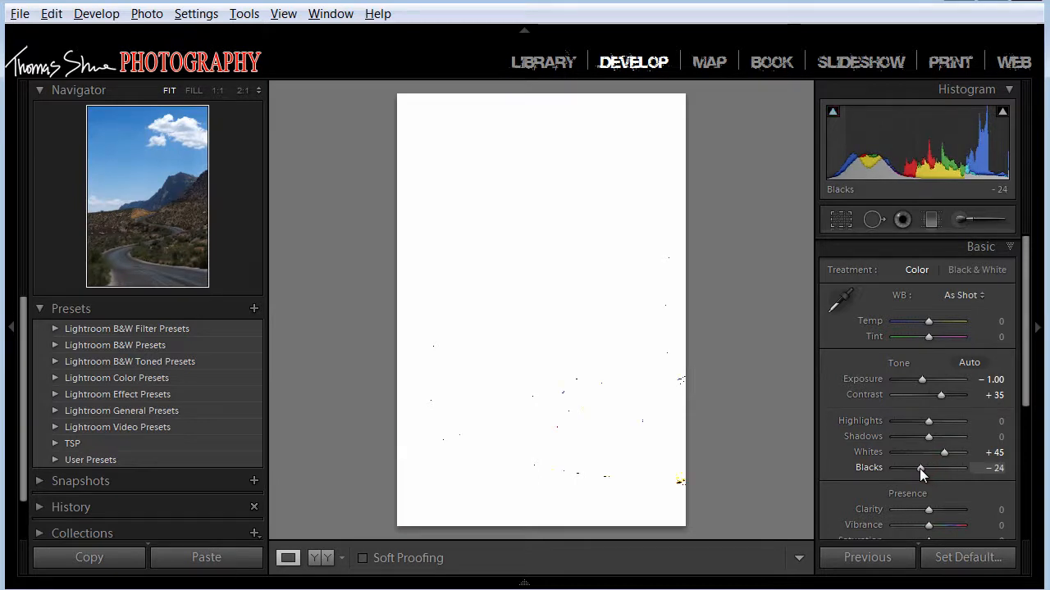
pyautogui.moveTo(919, 469); pyautogui.dragTo(912, 469)
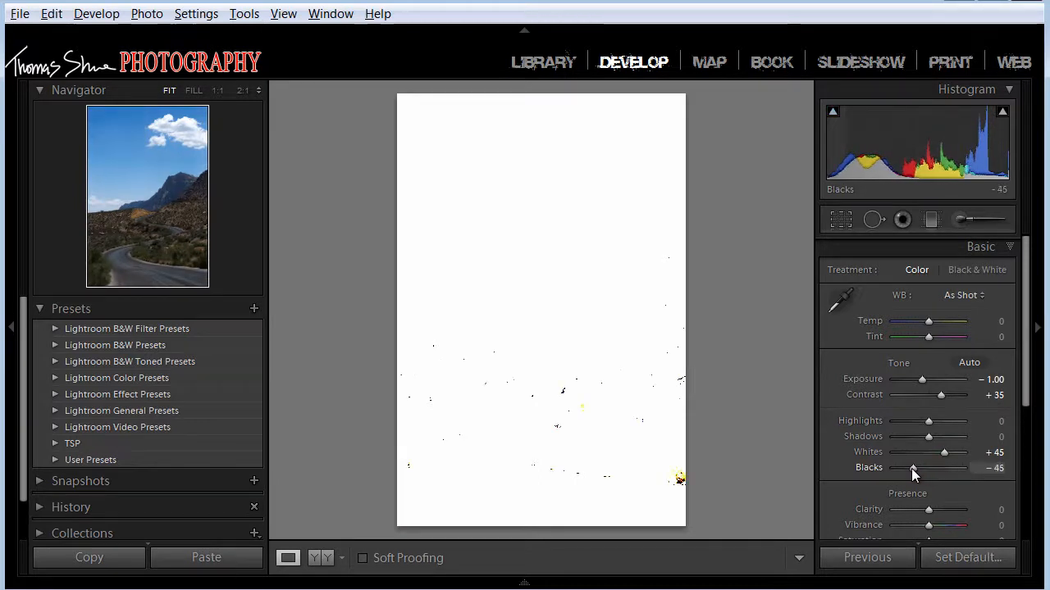
pyautogui.moveTo(912, 467); pyautogui.dragTo(906, 467)
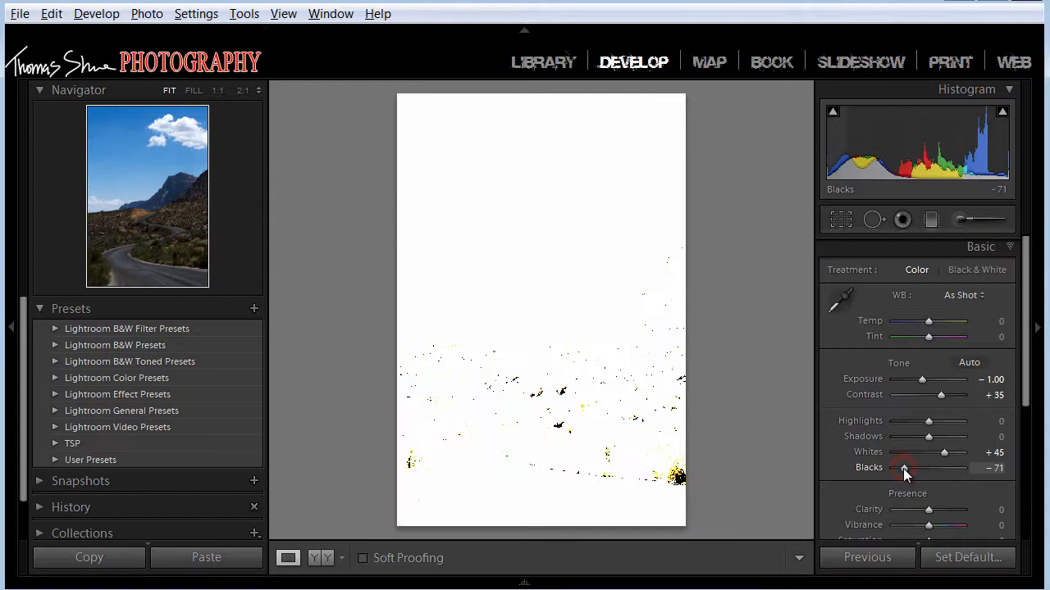
pyautogui.moveTo(902, 467); pyautogui.dragTo(910, 468)
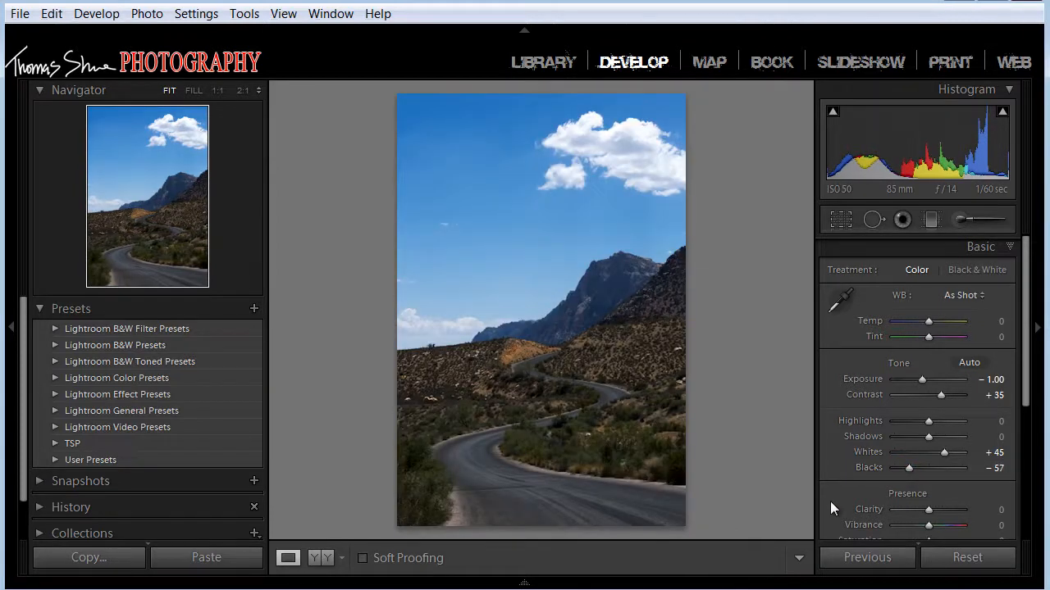
pyautogui.moveTo(968, 420)
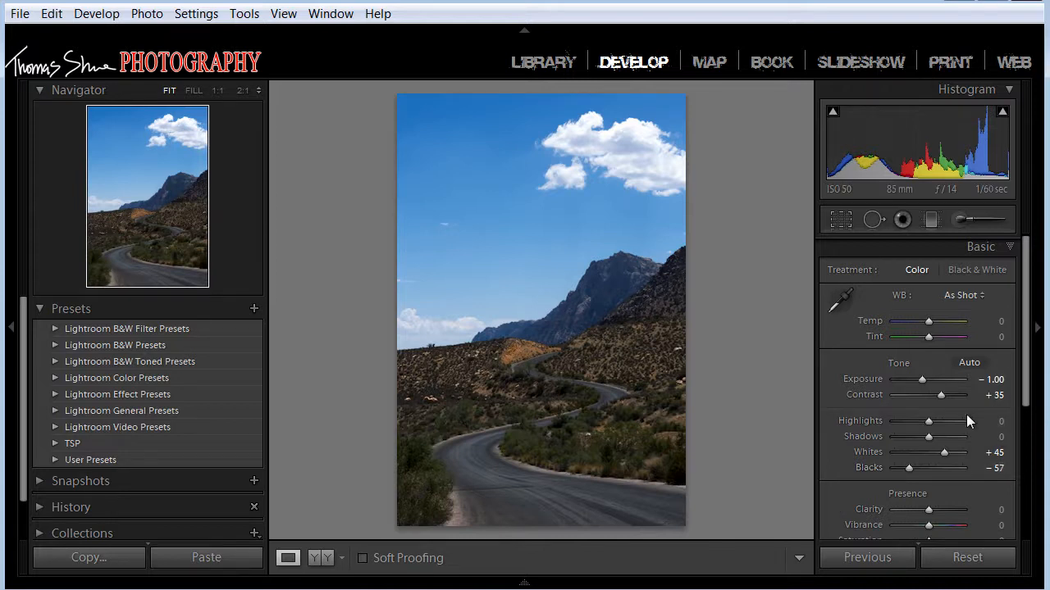
pyautogui.moveTo(869, 446)
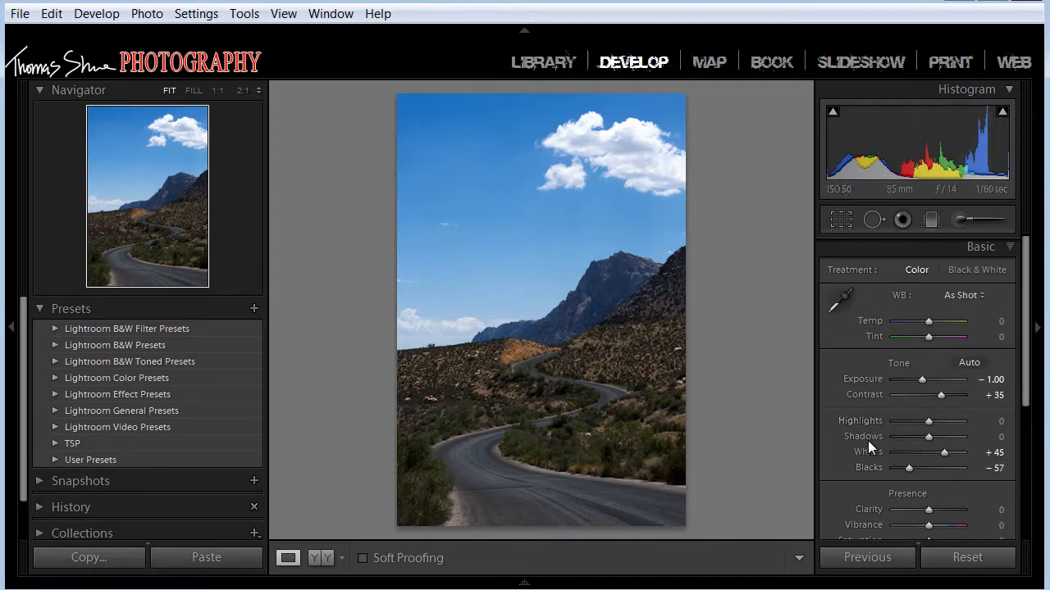
pyautogui.moveTo(928, 420); pyautogui.dragTo(905, 420)
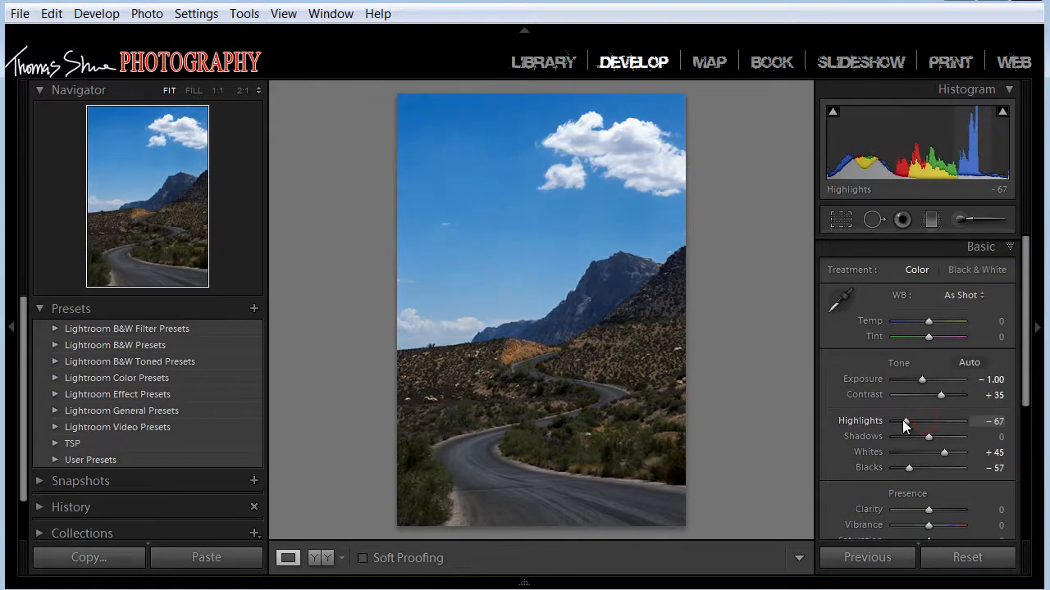
pyautogui.moveTo(905, 419); pyautogui.dragTo(893, 420)
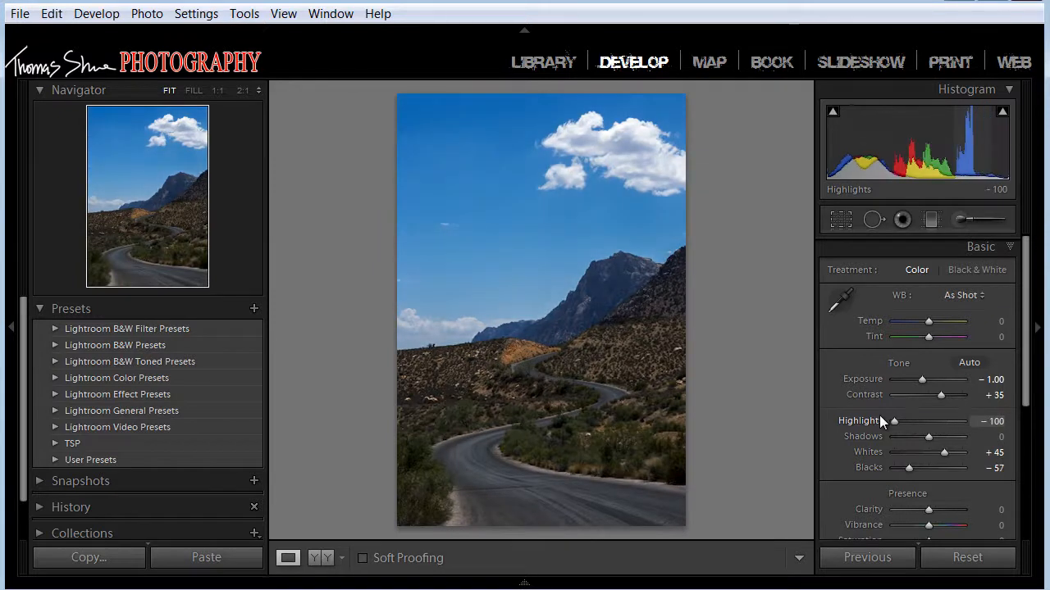
pyautogui.moveTo(894, 420); pyautogui.dragTo(912, 419)
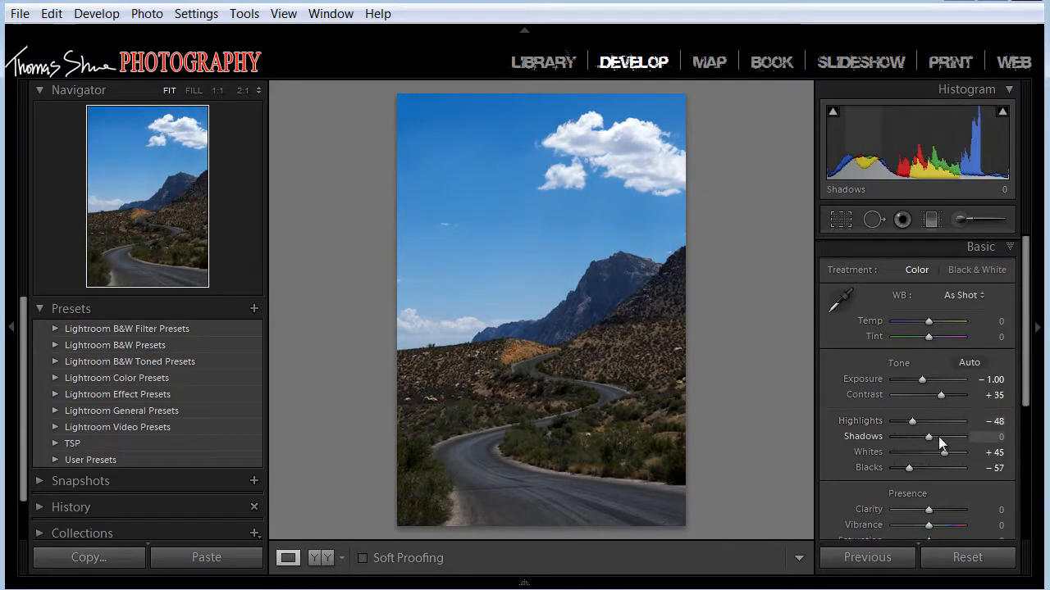
pyautogui.moveTo(929, 436); pyautogui.dragTo(943, 436)
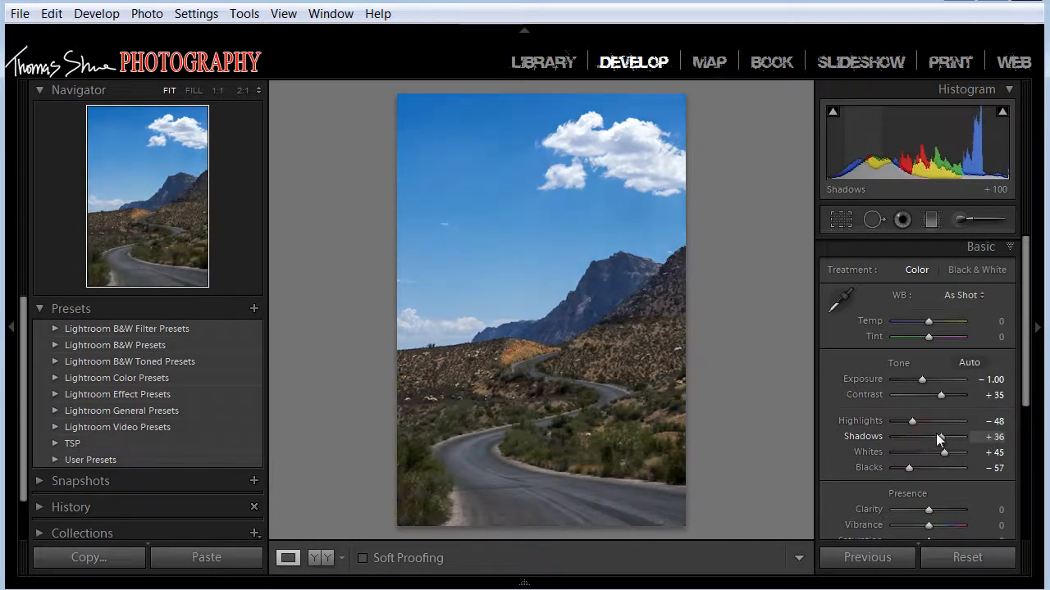
pyautogui.moveTo(938, 436); pyautogui.dragTo(955, 436)
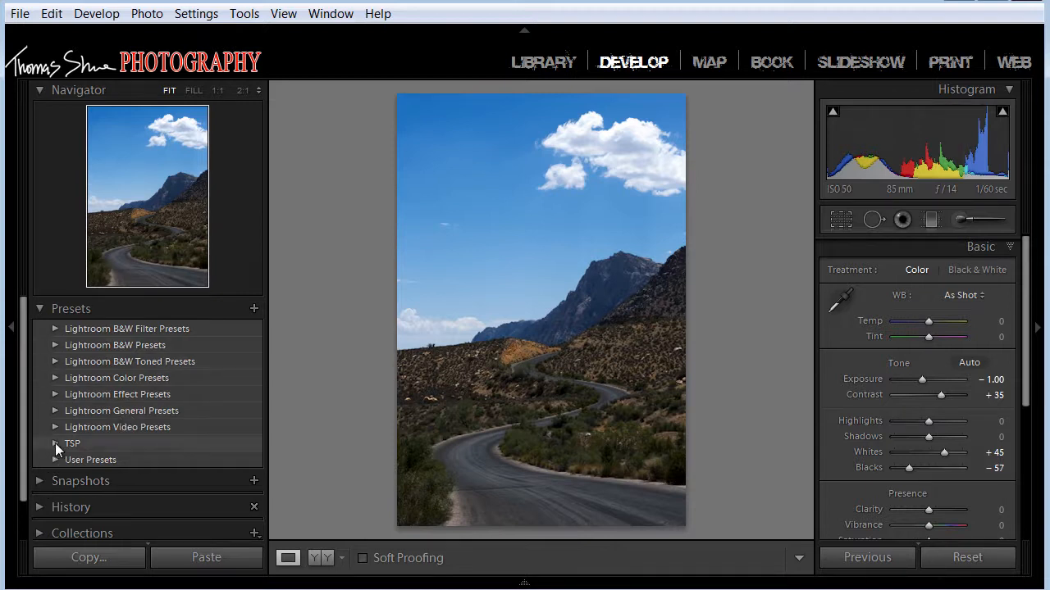
# Expand the TSP preset folder and apply the tsp HDR med preset to the road photo
pyautogui.click(55, 443)
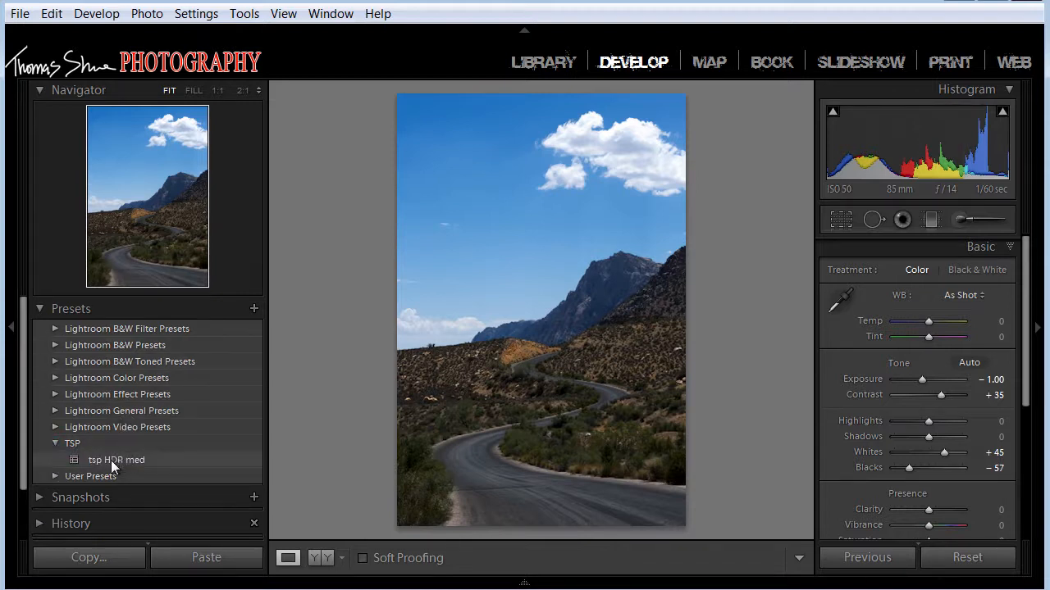
pyautogui.click(117, 459)
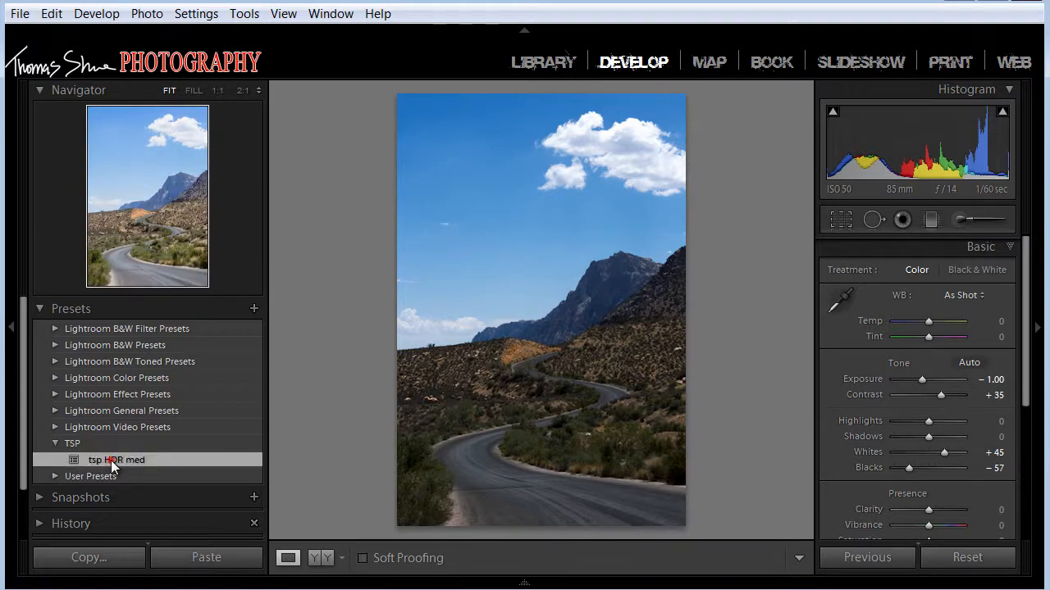
pyautogui.click(116, 459)
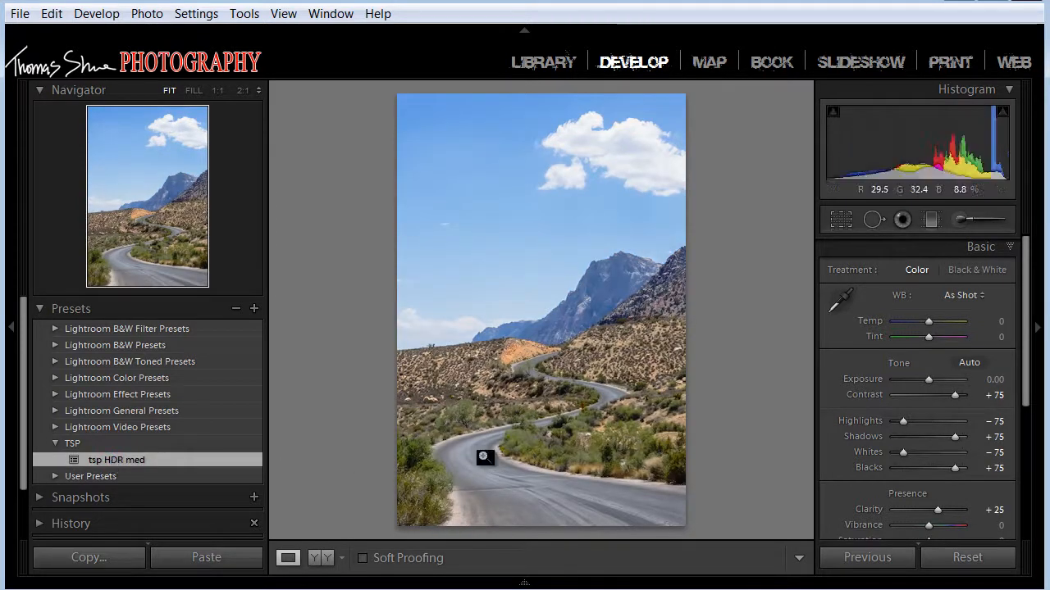